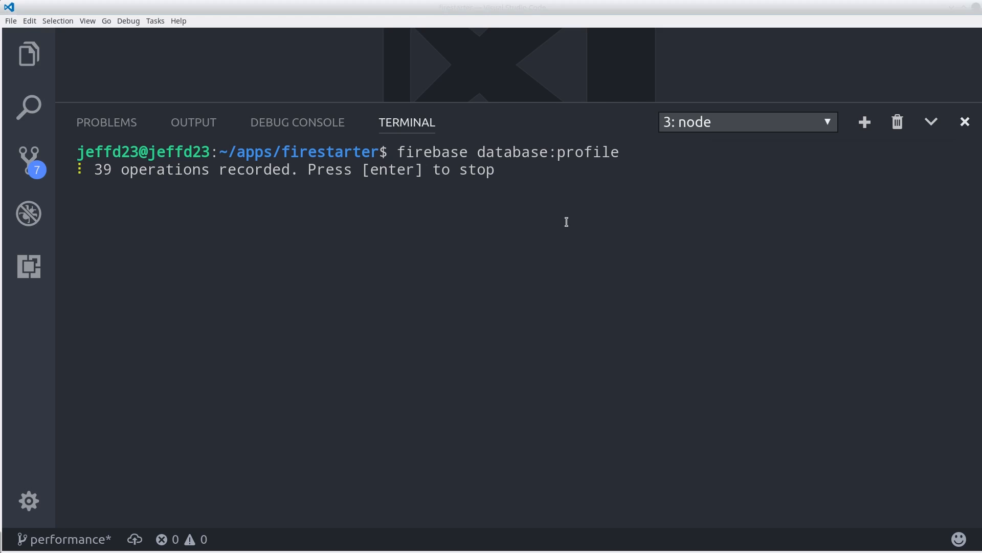
# Step: Stop firebase database:profile and highlight rows of the resulting Write Speed table
pyautogui.press('enter')
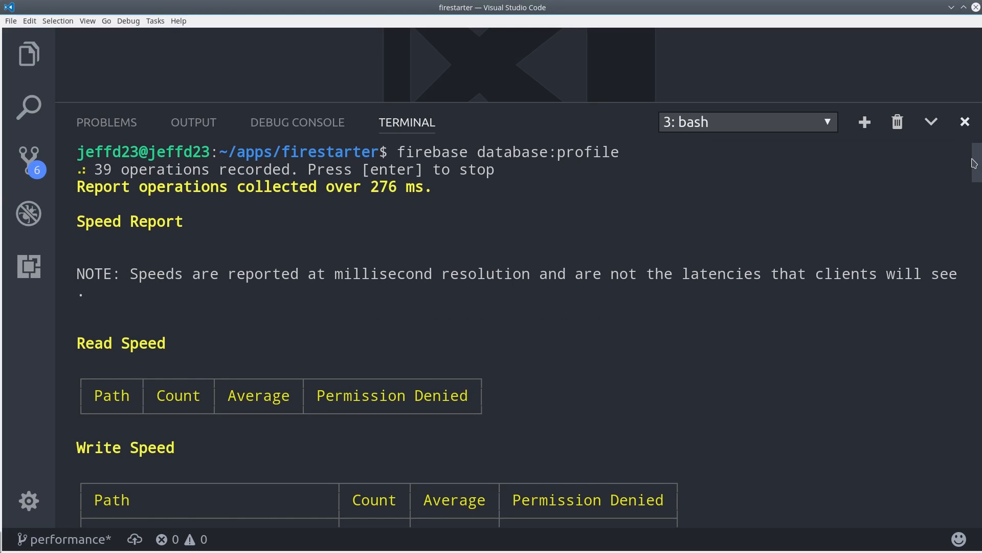
pyautogui.scroll(-3)
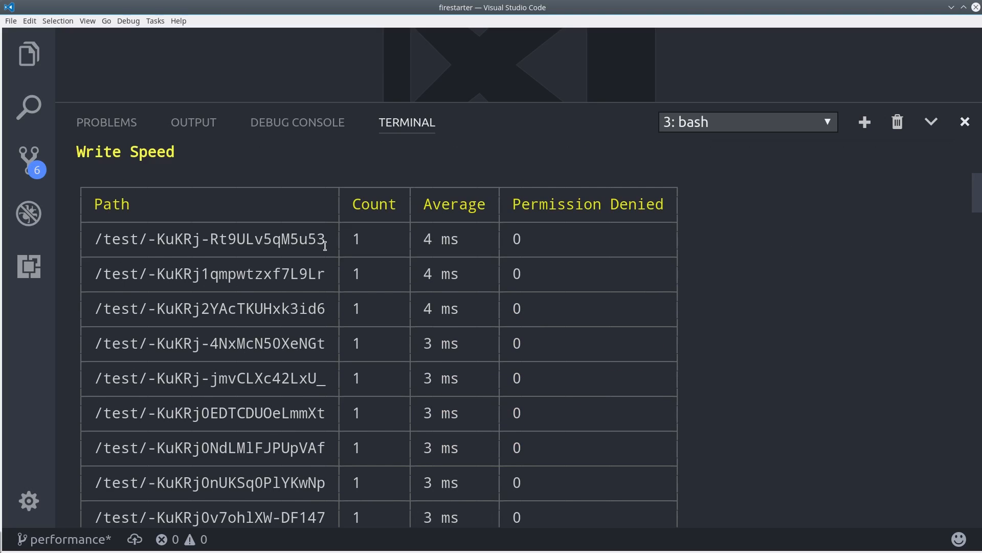
pyautogui.moveTo(326, 239); pyautogui.dragTo(489, 377)
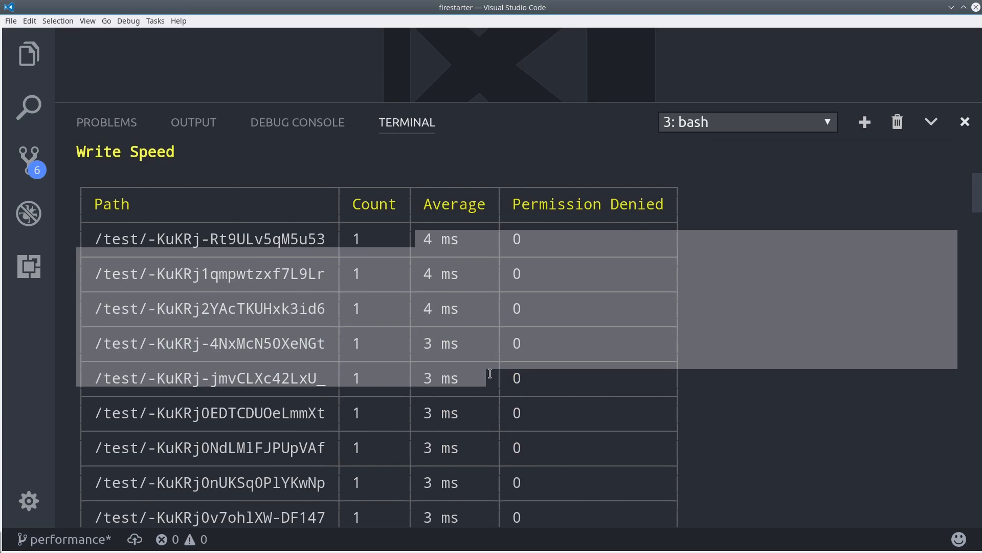
pyautogui.scroll(-3)
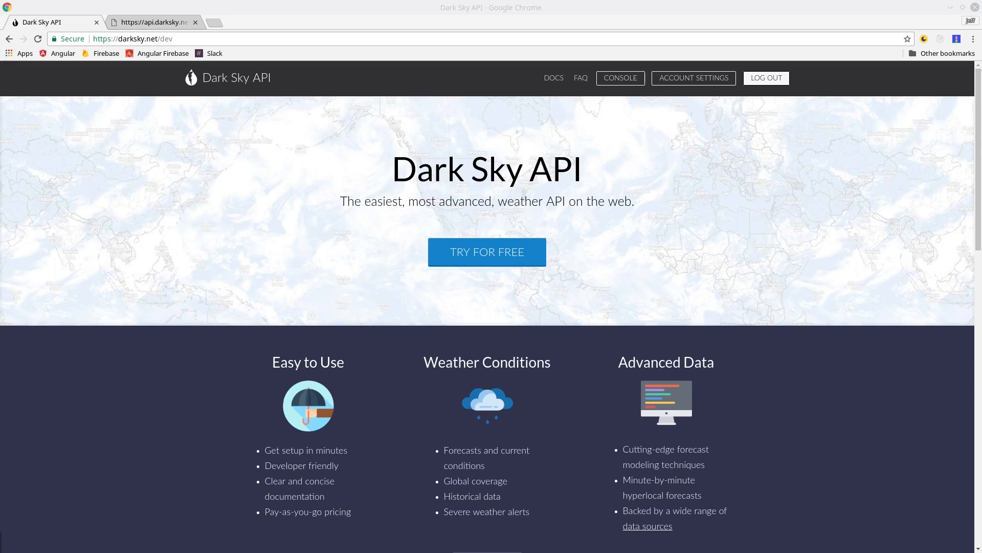
pyautogui.moveTo(550, 234)
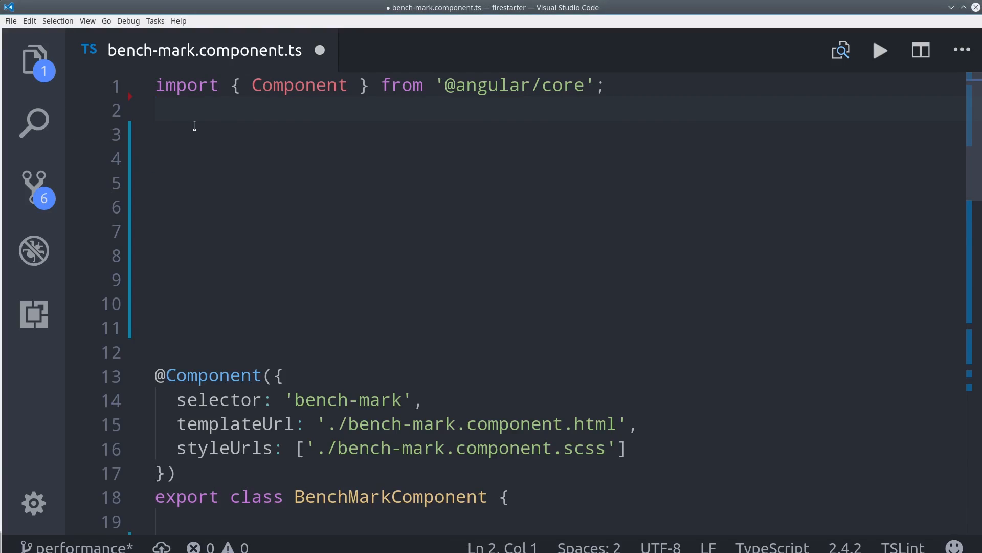
# Step: Add import { weatherData } from './data' to bench-mark.component.ts
pyautogui.write("import { weatherData } from './data';")
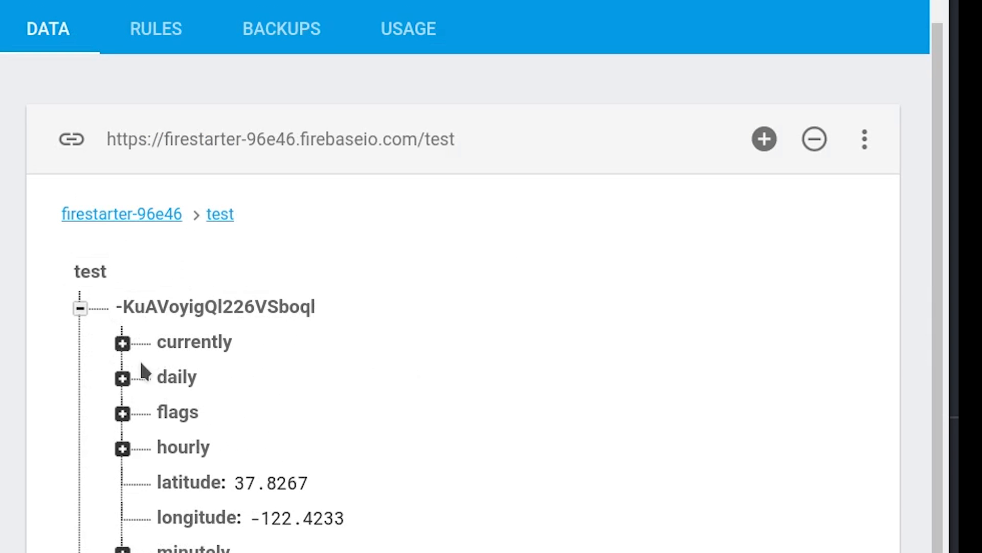
# Step: Expand the 'daily' and 'data' branches of the stored test weather record
pyautogui.click(122, 377)
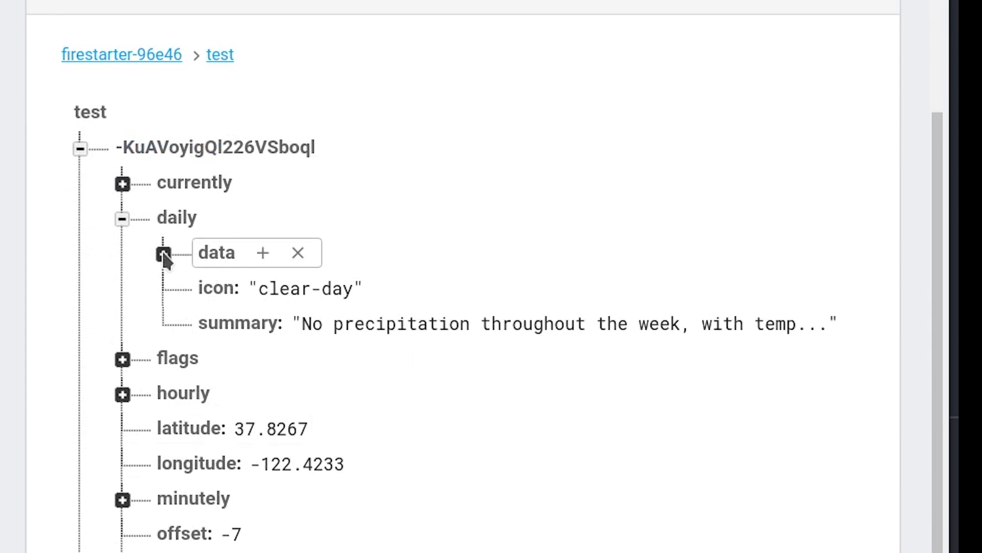
pyautogui.click(165, 252)
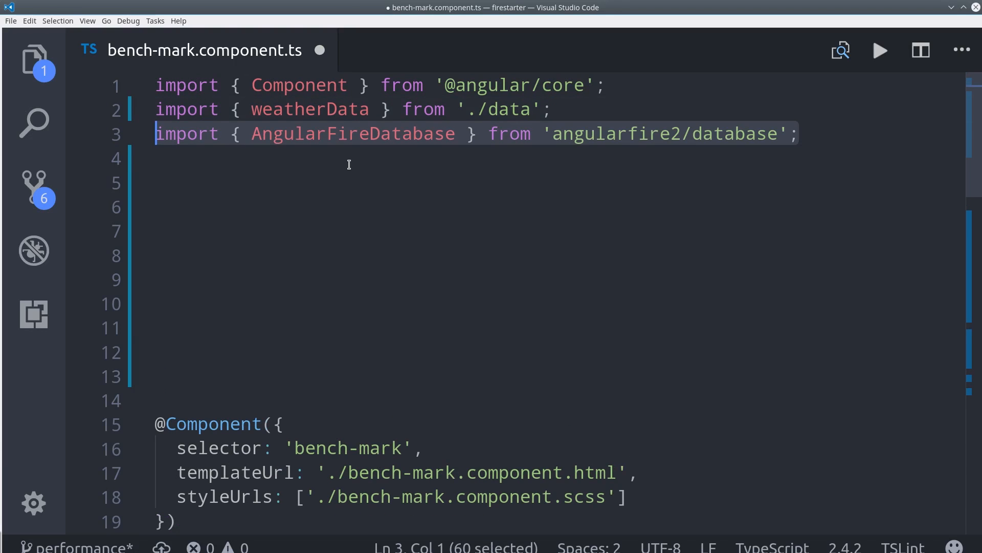
# Step: Import Observable; give StopWatch start() subscribing to Observable.interval(1) and finish() unsubscribing
pyautogui.write("import { Observable } from 'rxjs/Observable';")
pyautogui.write('interval: any;')
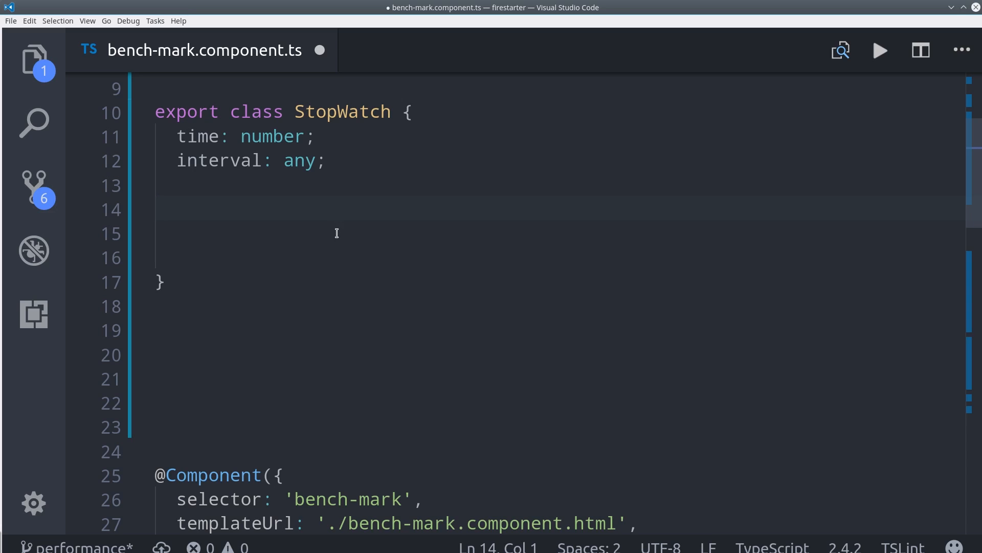
pyautogui.write('start() {')
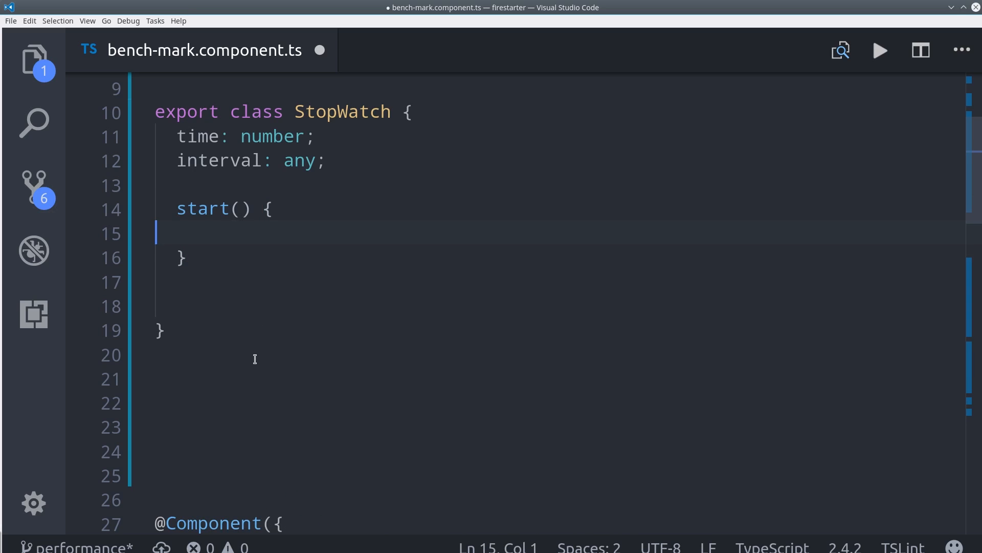
pyautogui.write('this.interval = Observable')
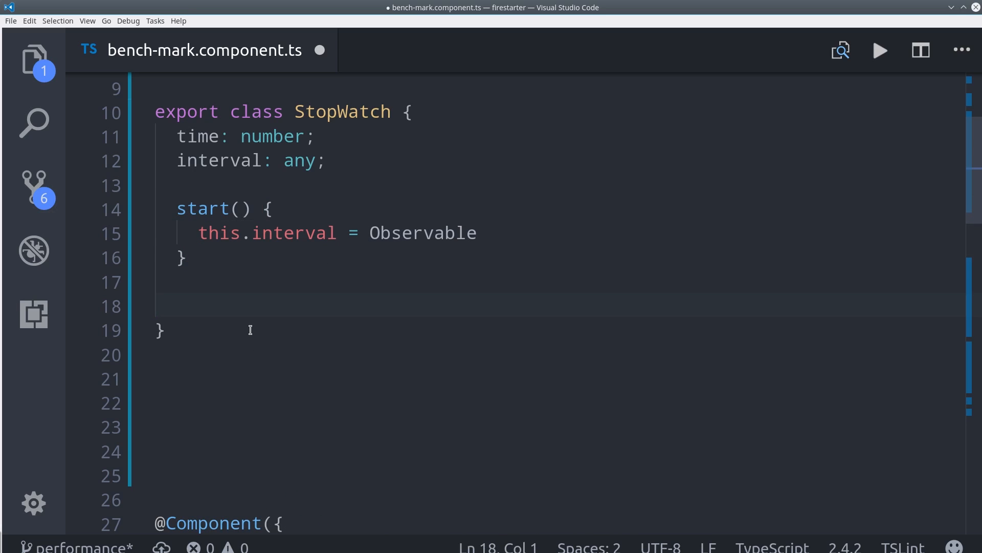
pyautogui.write('.interval(1)')
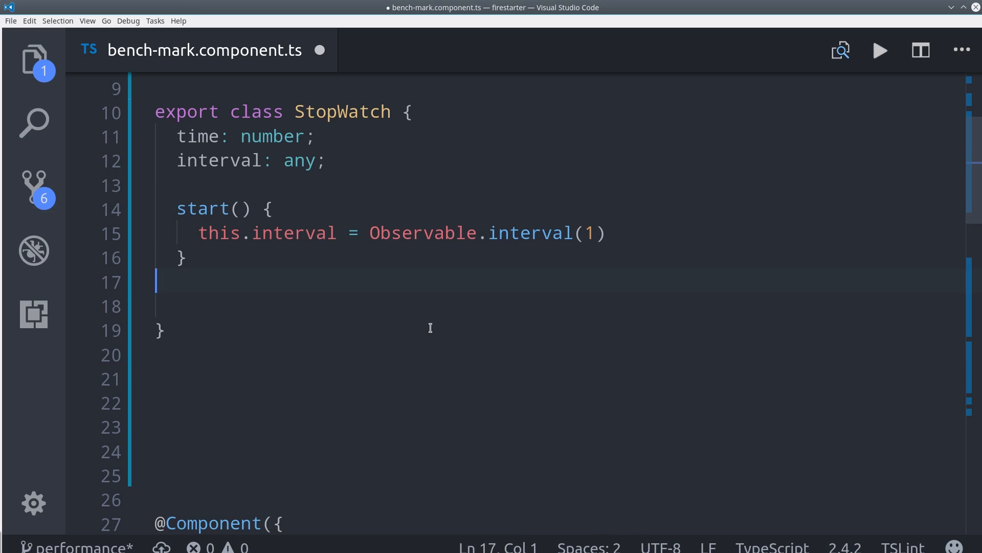
pyautogui.write('.subscribe()')
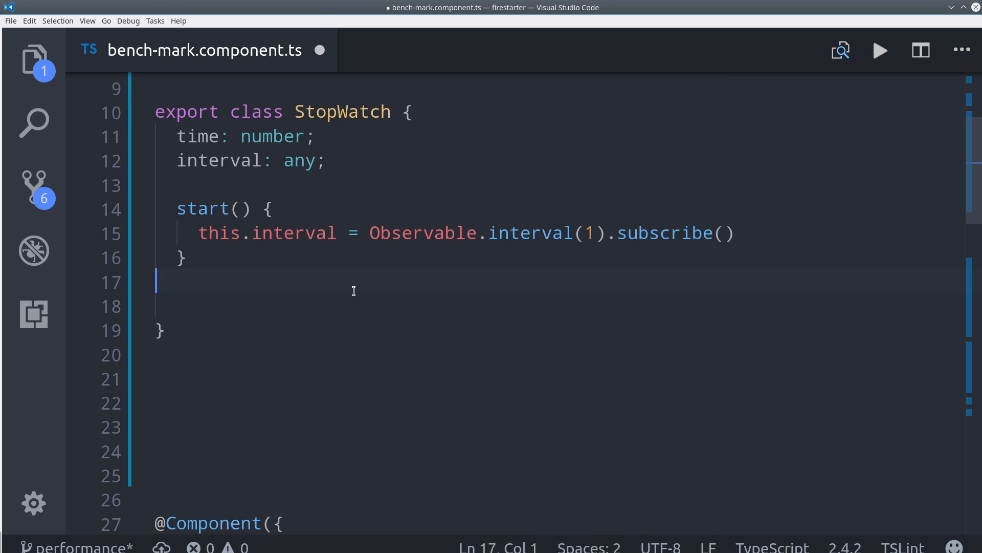
pyautogui.write('i => this.time = i')
pyautogui.write('finish() {')
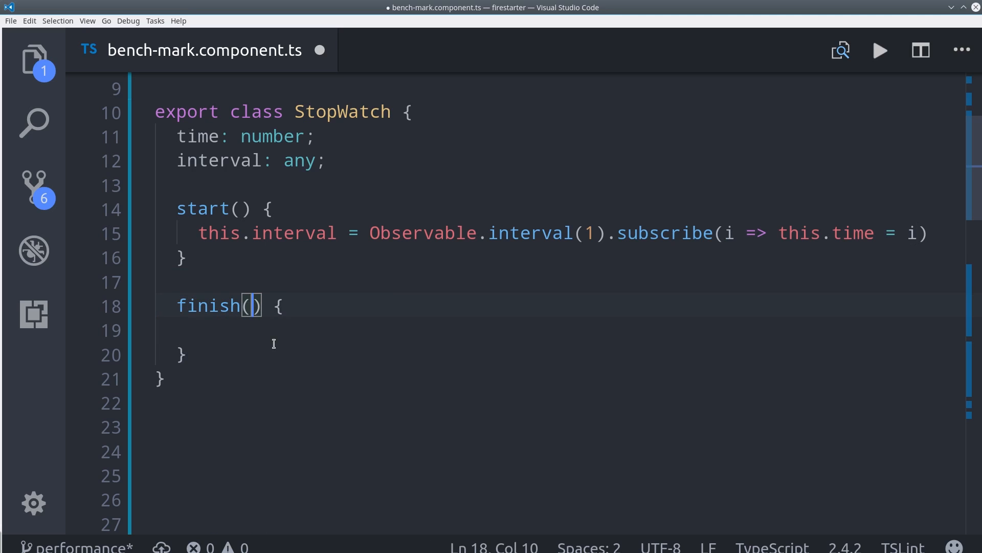
pyautogui.write('this.interval.unsubscribe()')
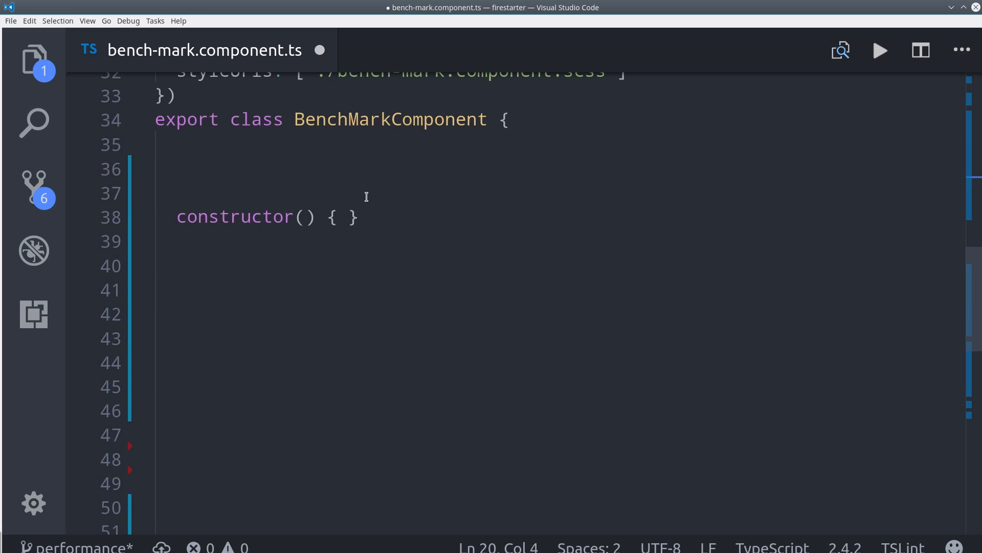
# Step: Add data and stopwatch = new StopWatch() fields, and inject private db: AngularFireDatabase
pyautogui.write('data: any;')
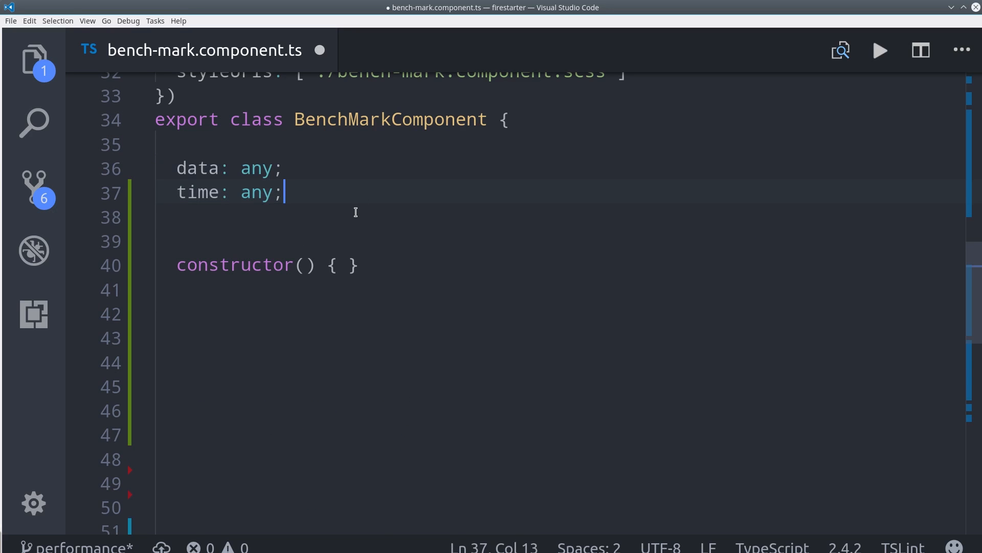
pyautogui.write('stopwatch: StopWatch = new StopWatch()')
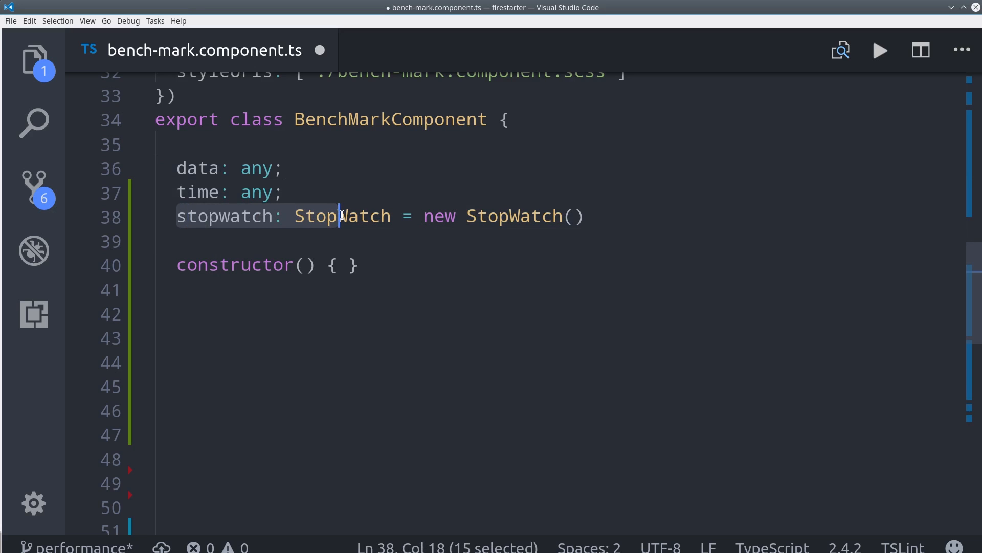
pyautogui.click(306, 265)
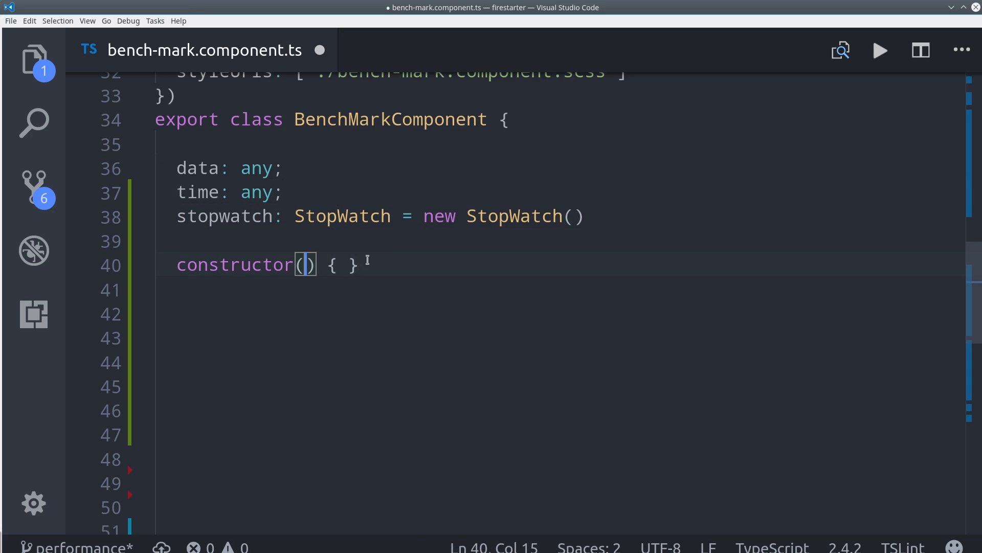
pyautogui.write('private db: AngularFireDatabase')
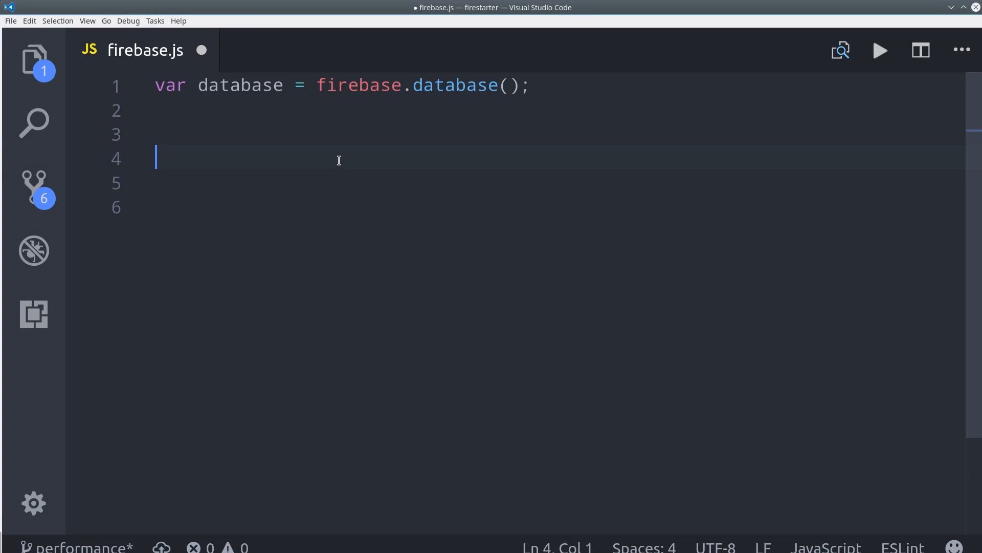
# Step: Add a database ref to 'test/' and a /// Write Data comment in firebase.js
pyautogui.write("var ref = database.ref('test/');")
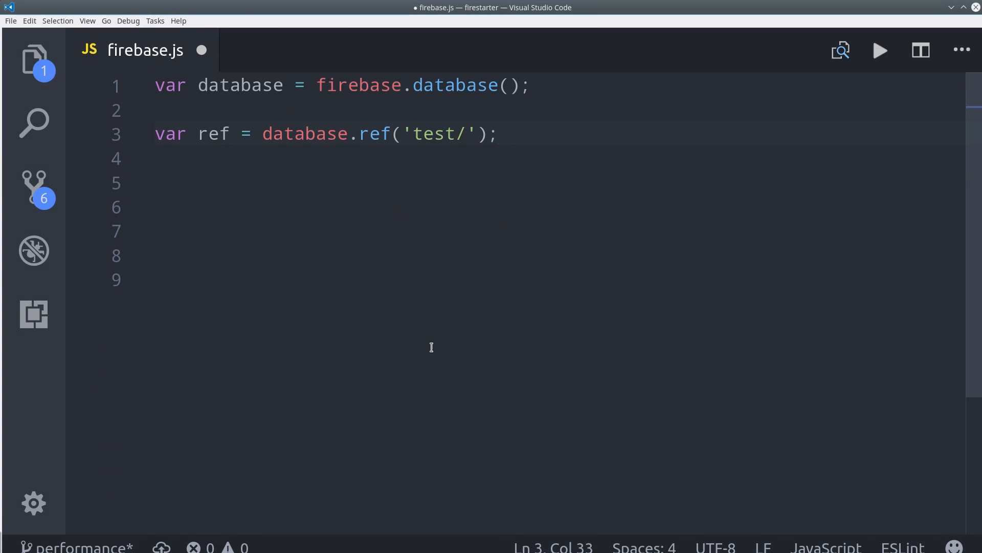
pyautogui.write('/// Write Data')
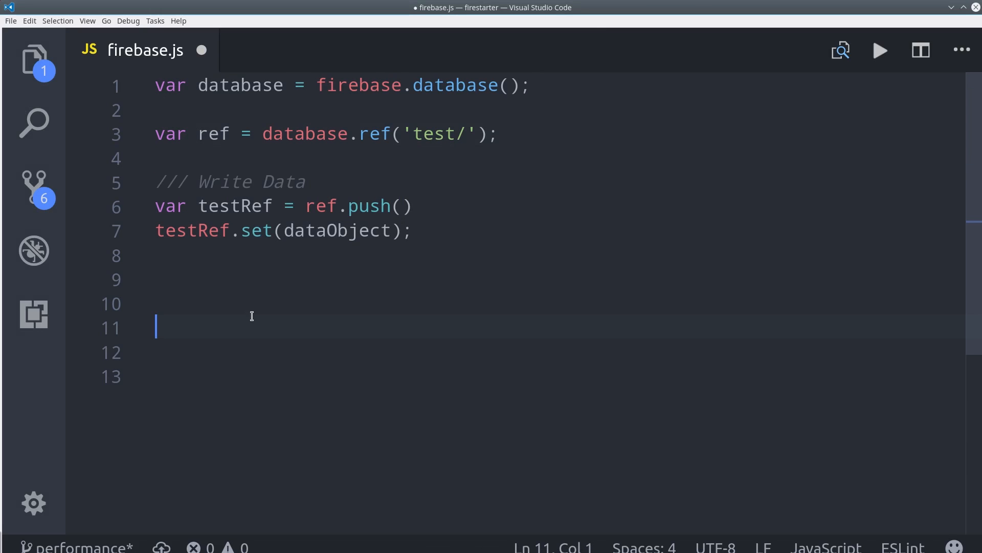
pyautogui.moveTo(458, 244)
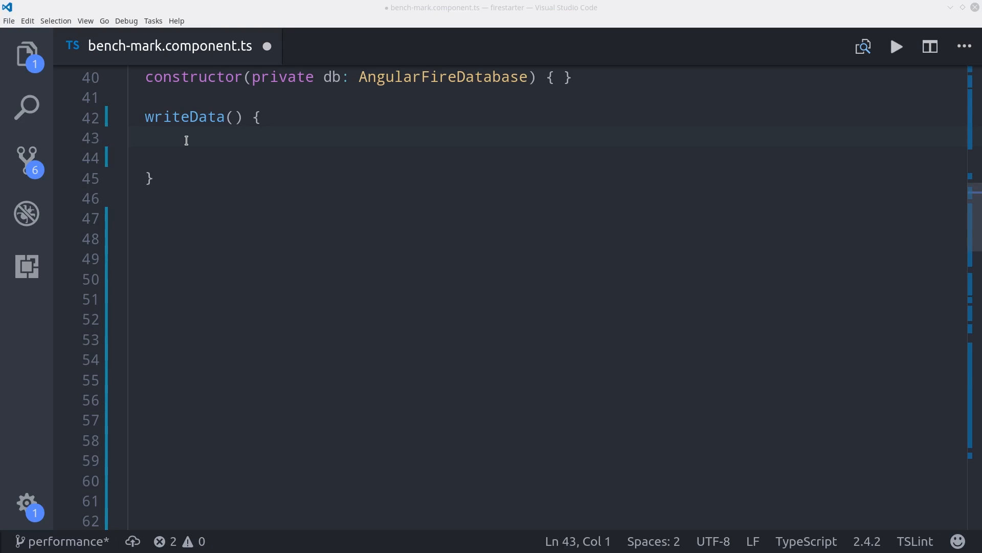
# Step: Start the stopwatch and push weatherData to the 'test' list inside the 20-iteration loop
pyautogui.write('this.stopwatch.start()')
pyautogui.click(549, 158)
pyautogui.write('for (let i = 0; i < 20; i++) {')
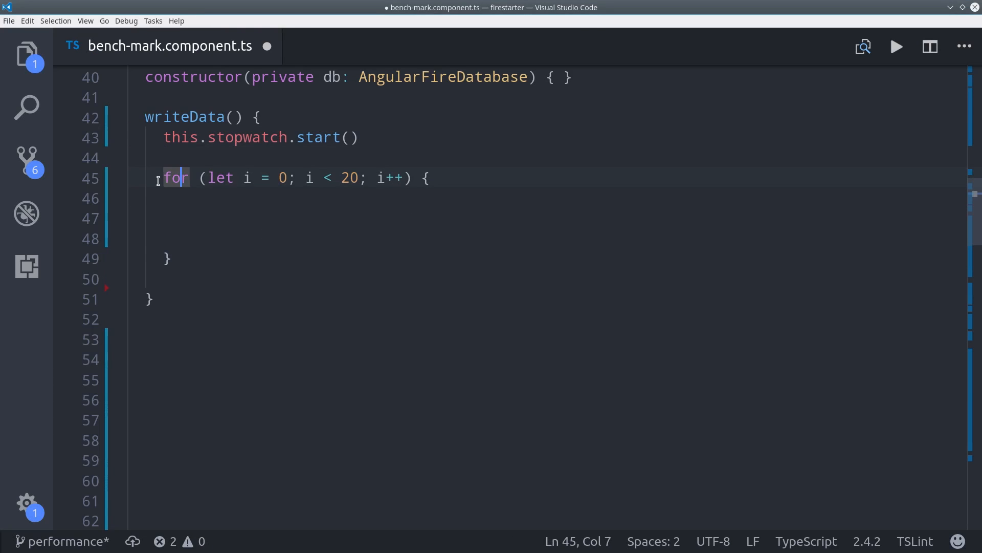
pyautogui.click(339, 177)
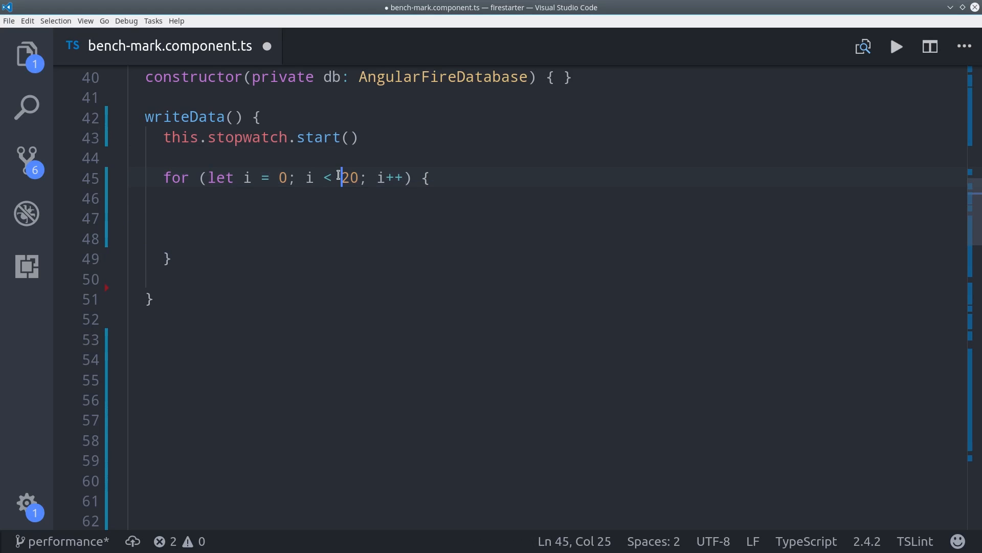
pyautogui.click(294, 198)
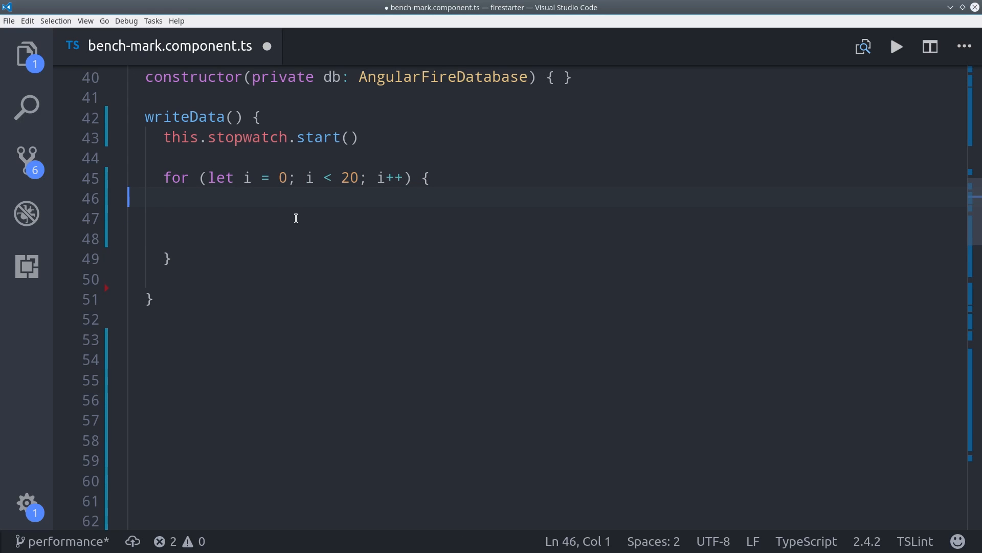
pyautogui.write('const promise =')
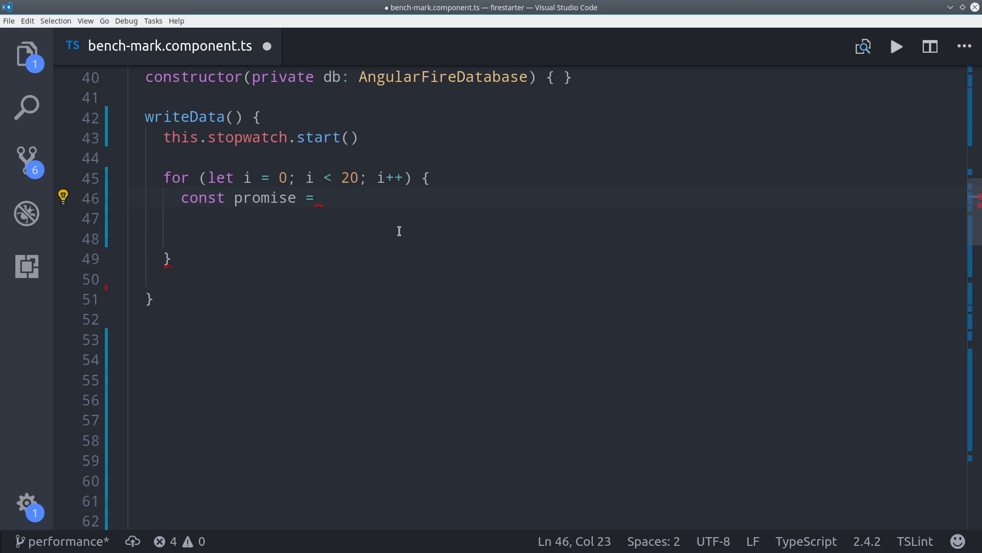
pyautogui.write("this.db.list('test')")
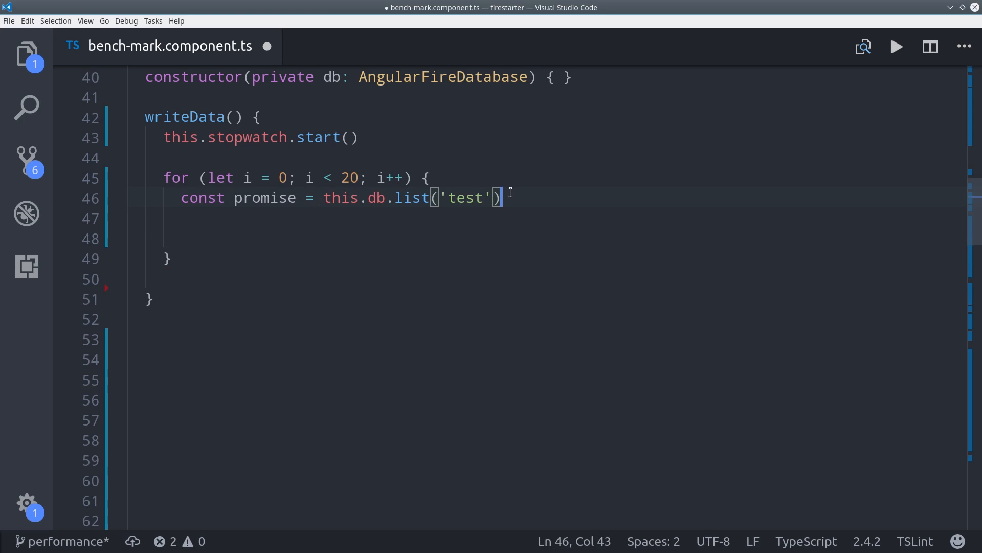
pyautogui.write('.push(weatherData)')
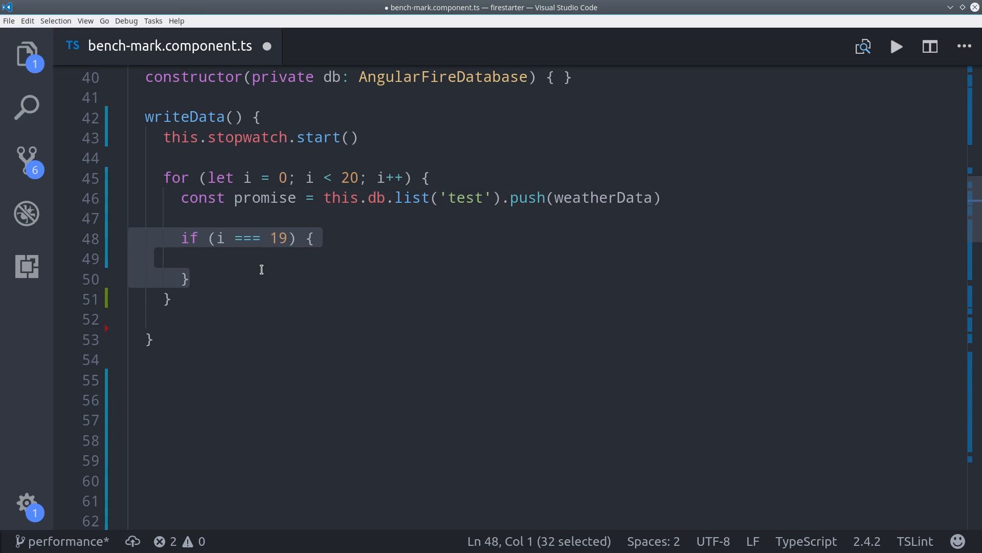
# Step: Finish the stopwatch when the push promise resolves, and enter firebase database:profile in the terminal
pyautogui.write('promise.then()')
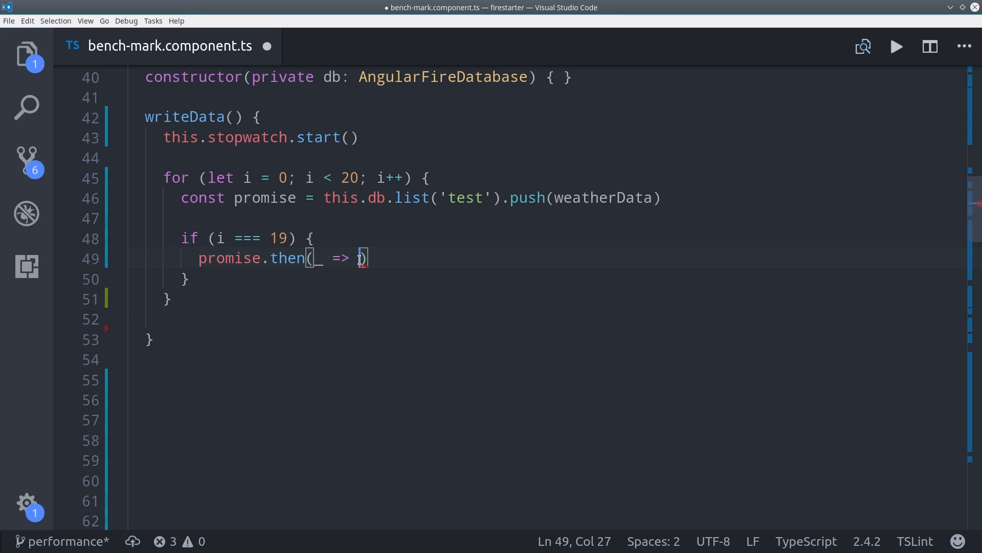
pyautogui.write('this.stopwatch.finish()')
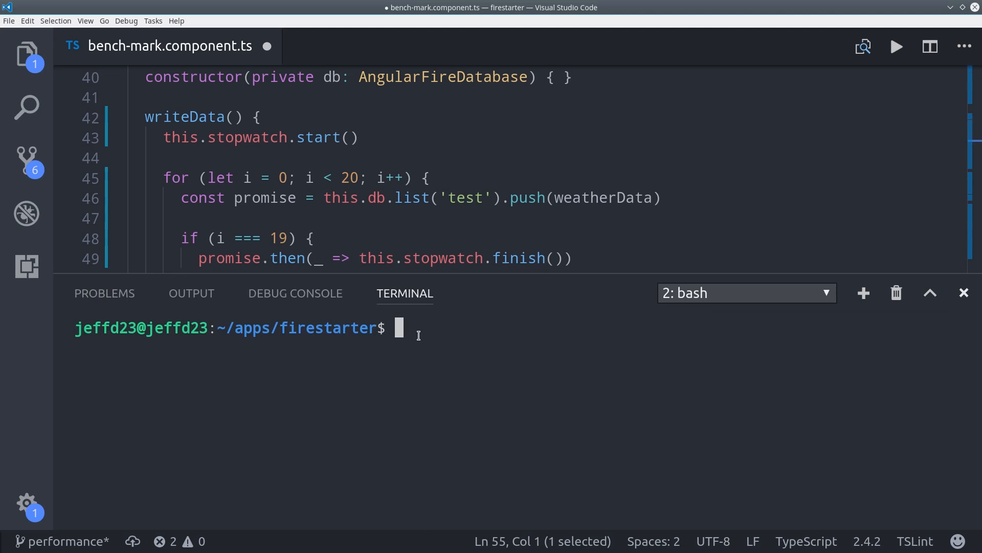
pyautogui.write('firebase database')
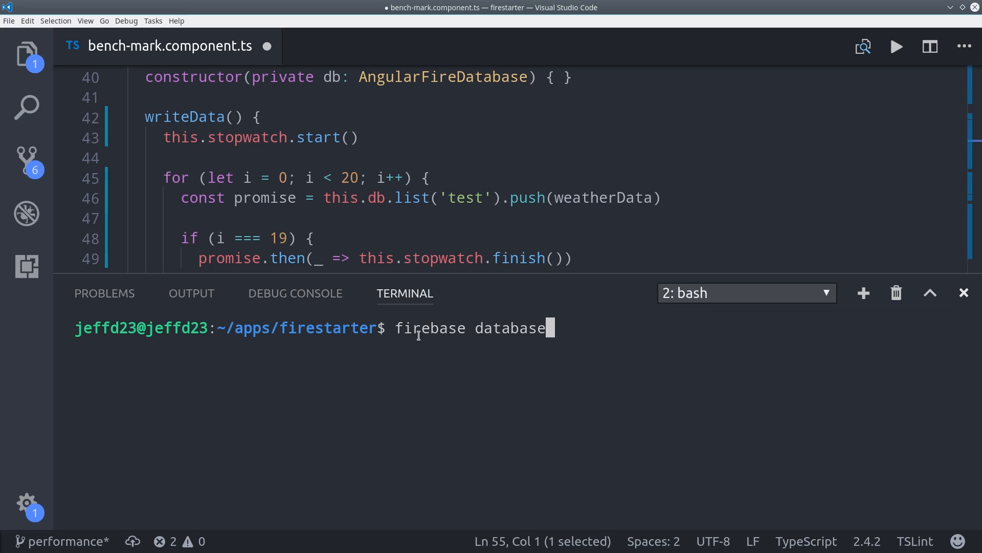
pyautogui.write(':profile')
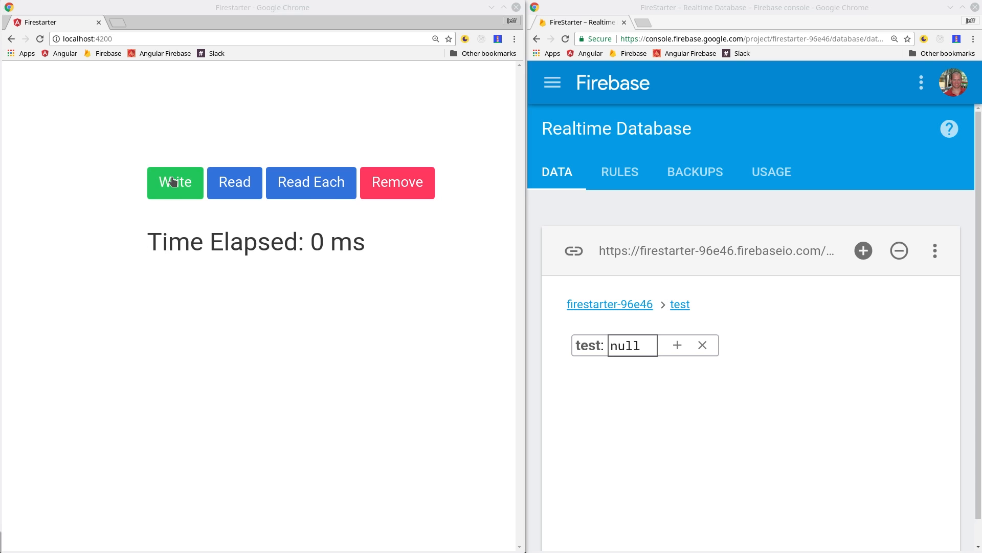
# Step: Run the Write benchmark and expand the first pushed entry's flags field in the console
pyautogui.click(175, 182)
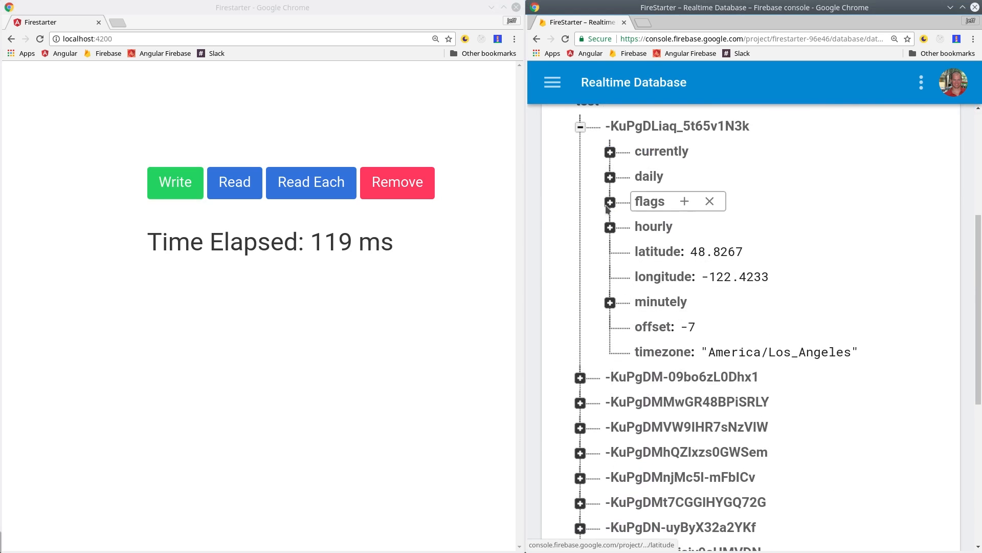
pyautogui.click(609, 202)
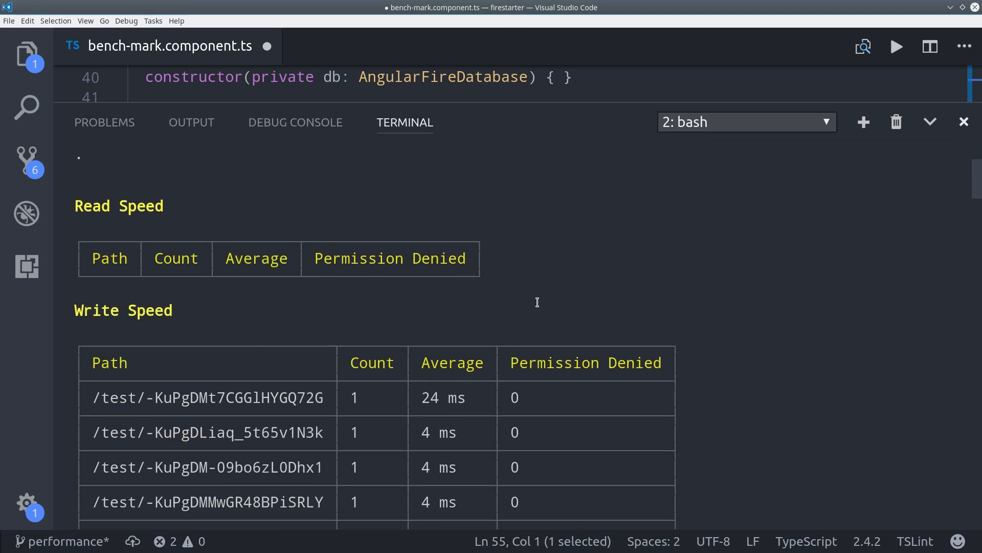
# Step: Scroll the profiler report and highlight the 29.84 kB downloaded and uploaded sizes
pyautogui.scroll(-3)
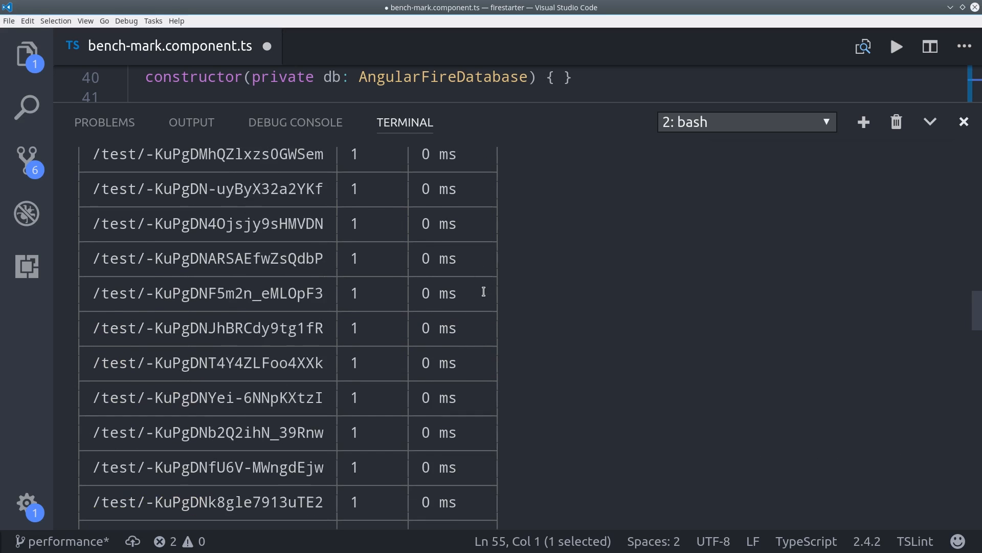
pyautogui.scroll(-3)
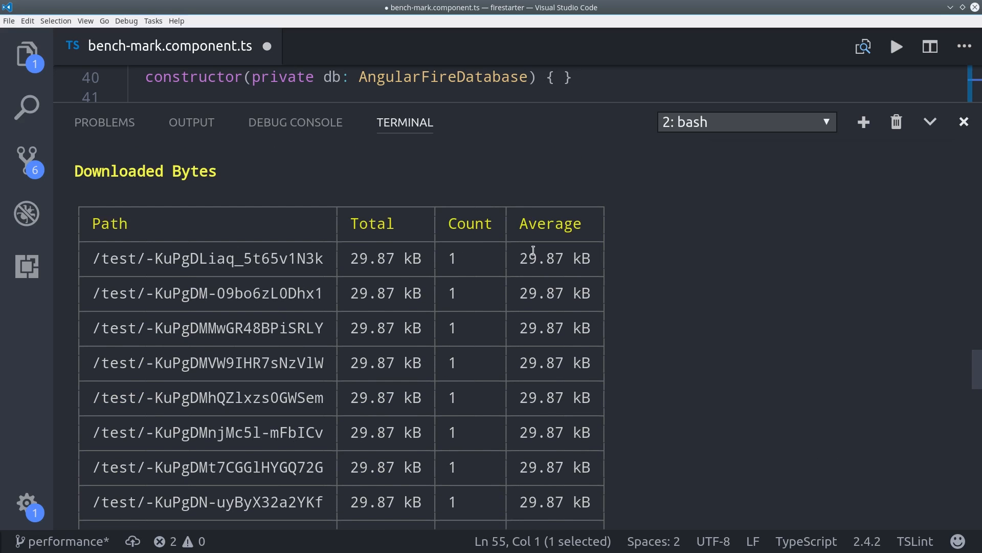
pyautogui.doubleClick(553, 258)
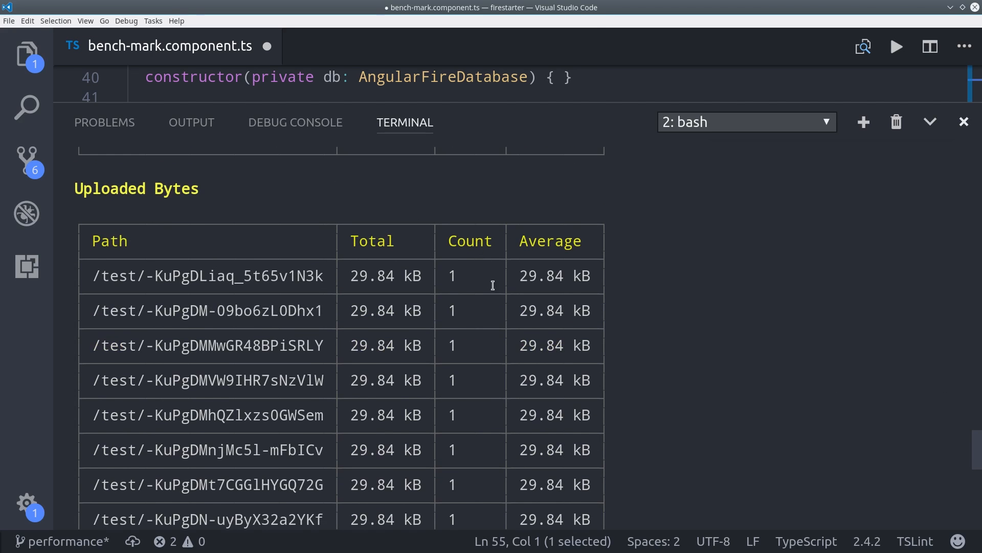
pyautogui.moveTo(529, 276); pyautogui.dragTo(582, 276)
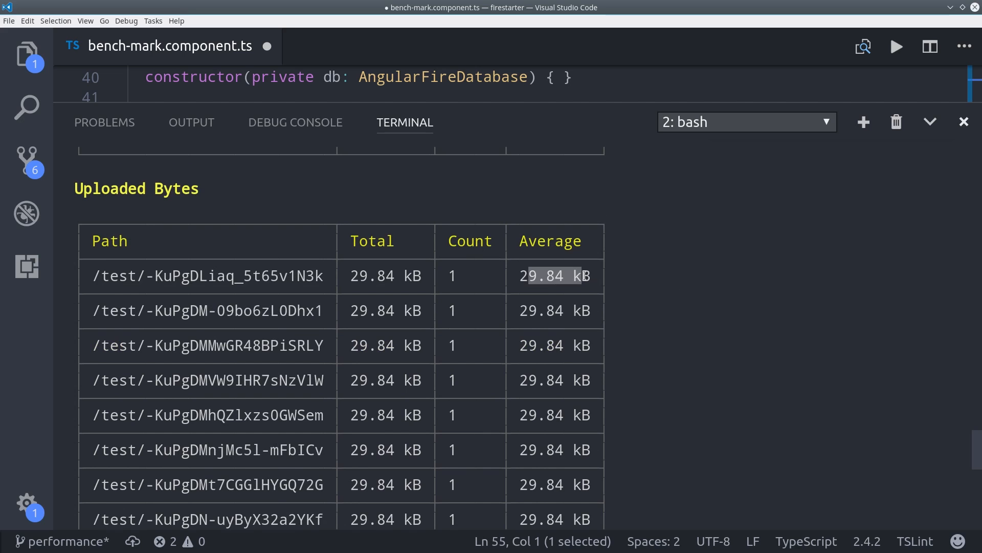
pyautogui.scroll(-3)
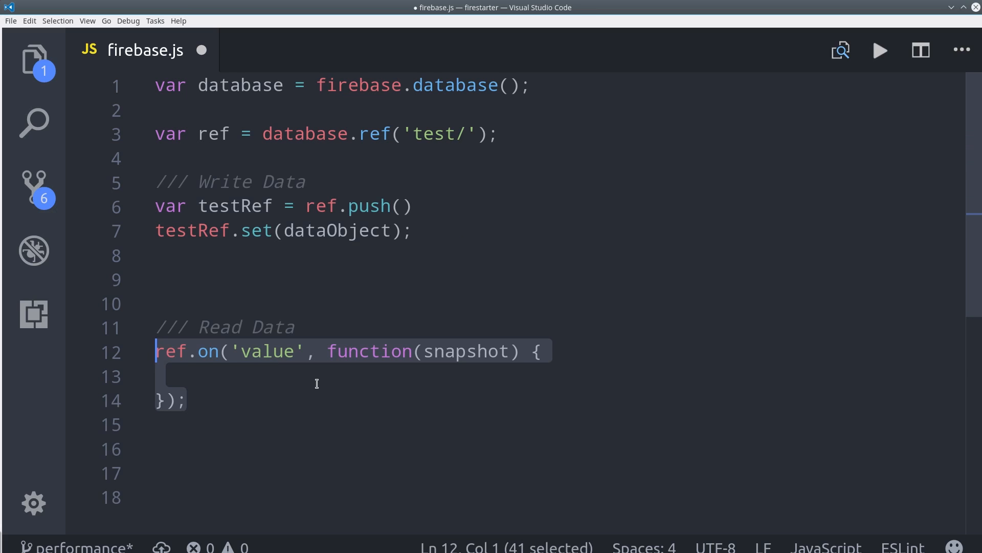
# Step: Query db.list('test') with orderByChild 'latitude', equalTo 37.8267, finishing the stopwatch on subscribe
pyautogui.write('snapshot.val()')
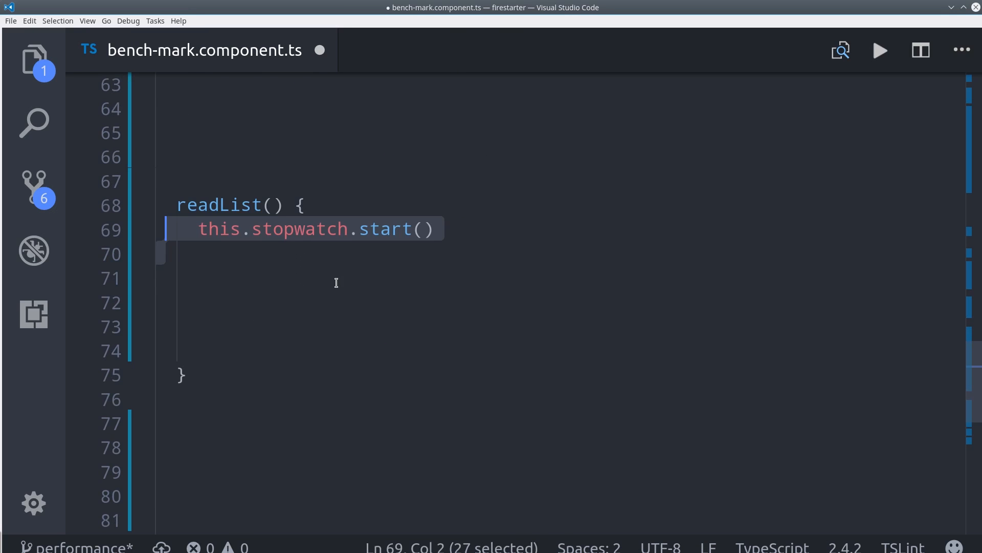
pyautogui.write('const data =')
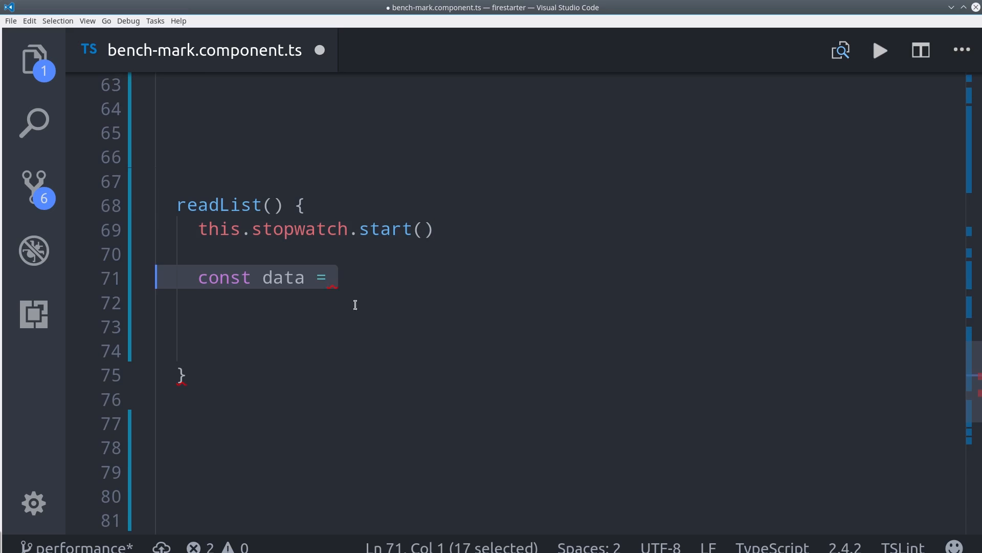
pyautogui.write("this.db.list('test')")
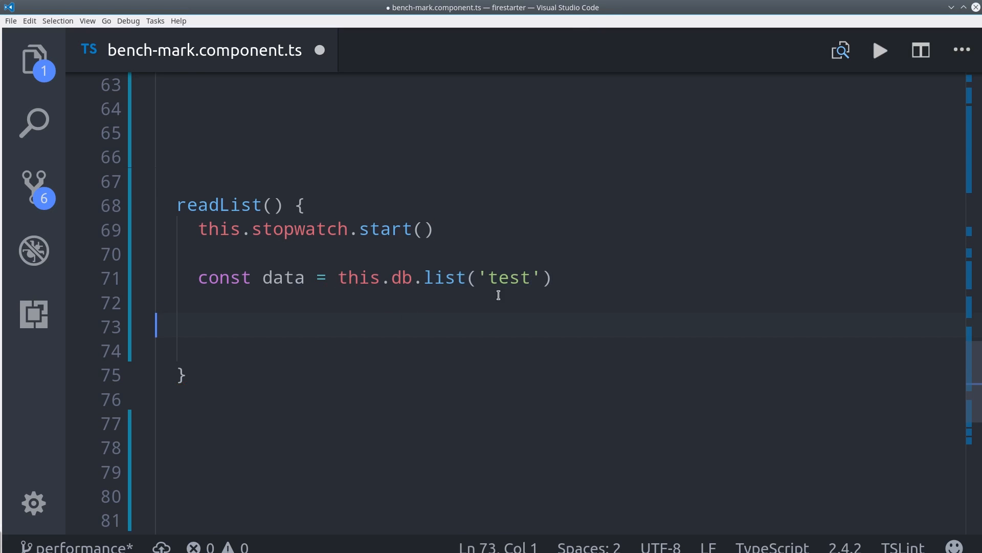
pyautogui.click(542, 277)
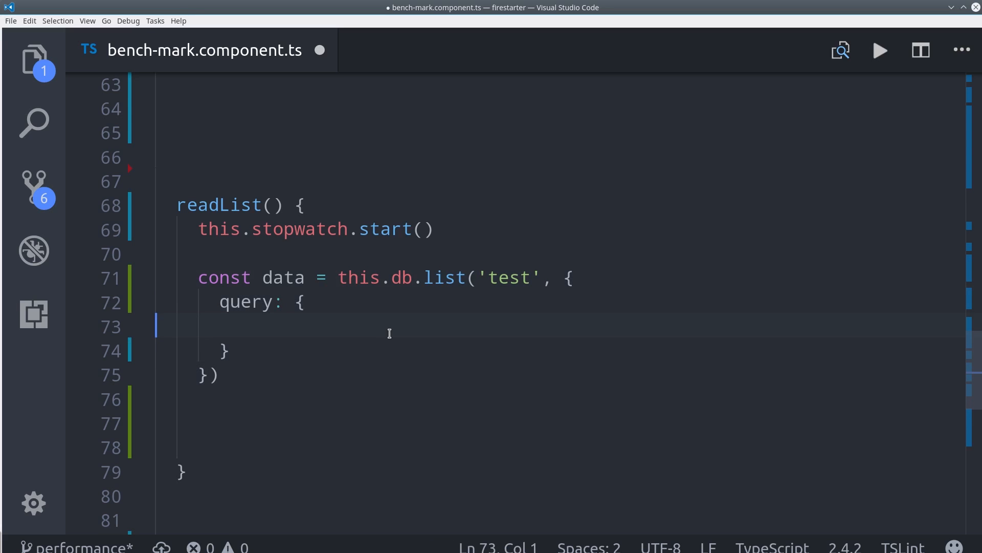
pyautogui.write("orderByChild: 'latitude'")
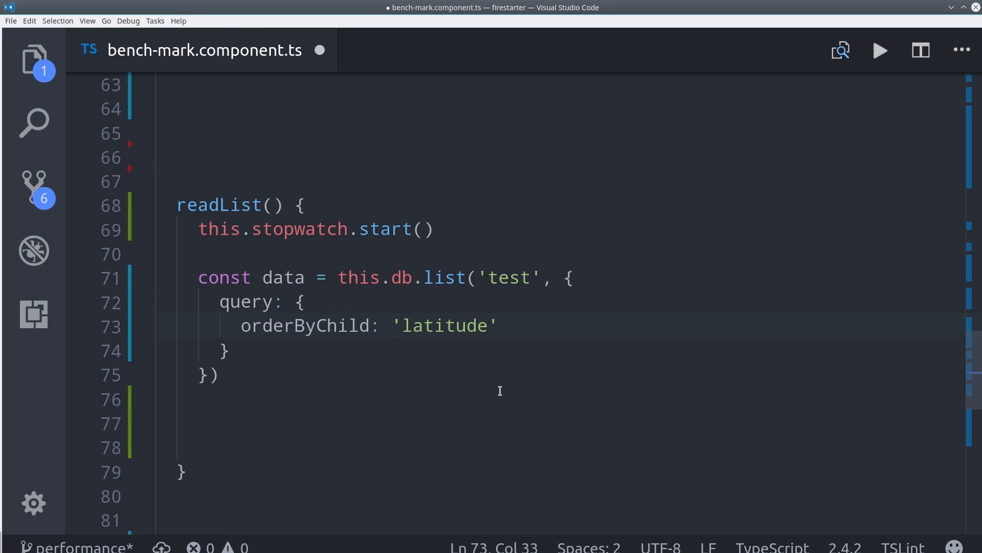
pyautogui.write('equalTo: 37.8267')
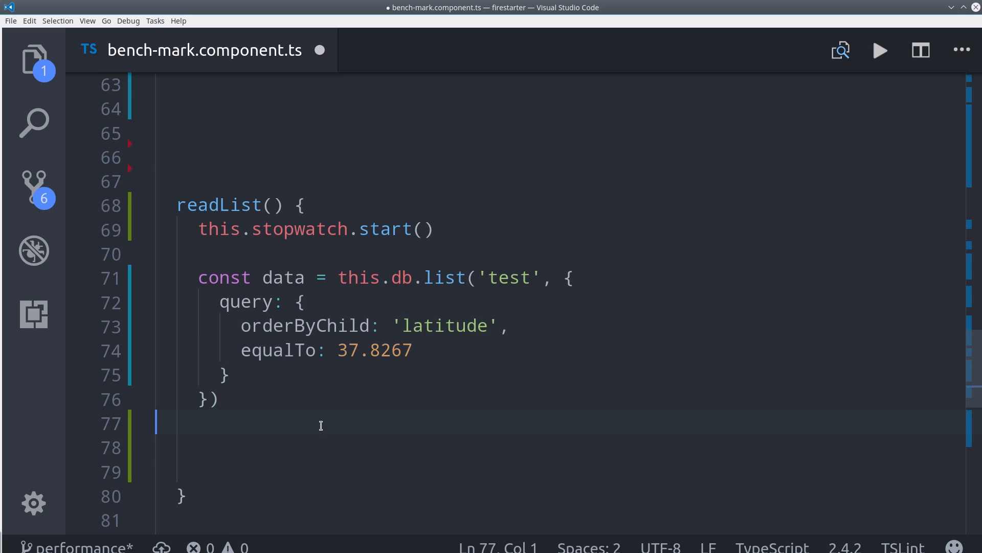
pyautogui.write('data.subscribe( )')
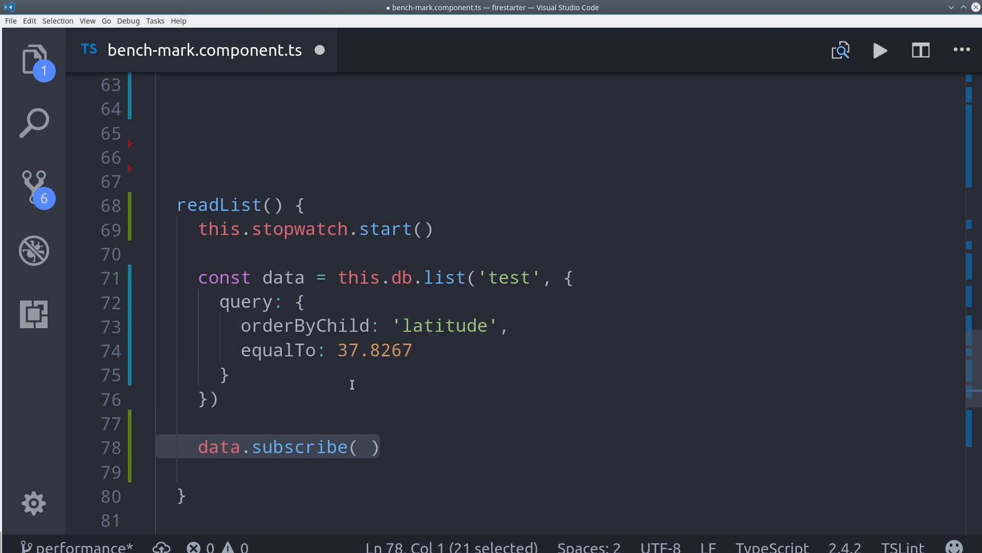
pyautogui.moveTo(385, 425)
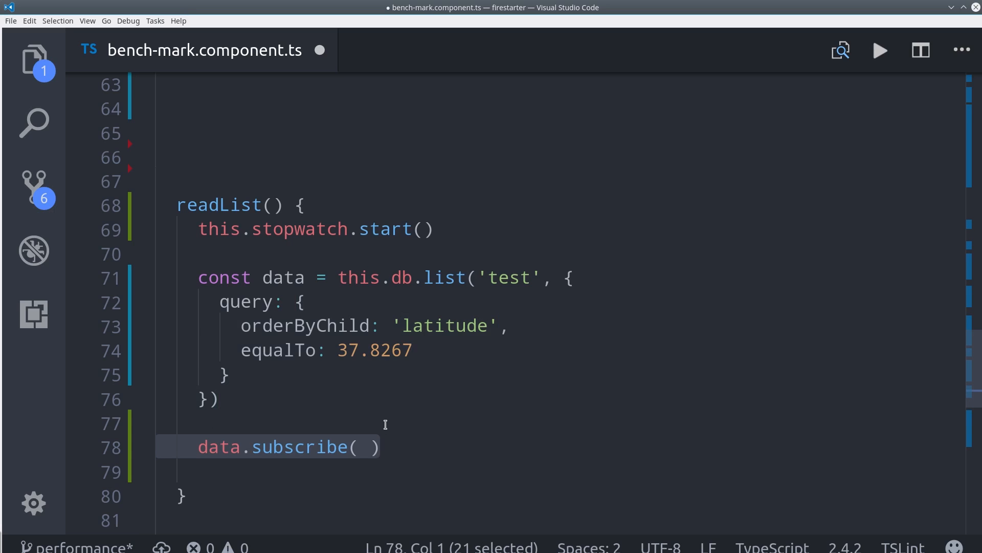
pyautogui.write('_ => this.stopwatch.finish()')
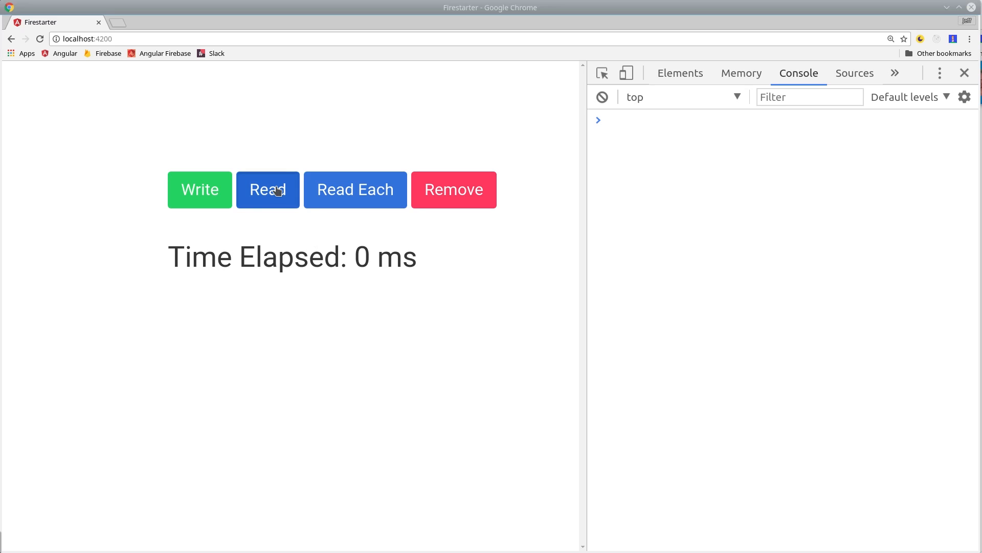
# Step: Run the latitude list read (124 ms) and select the suggested latitude index rule
pyautogui.click(268, 190)
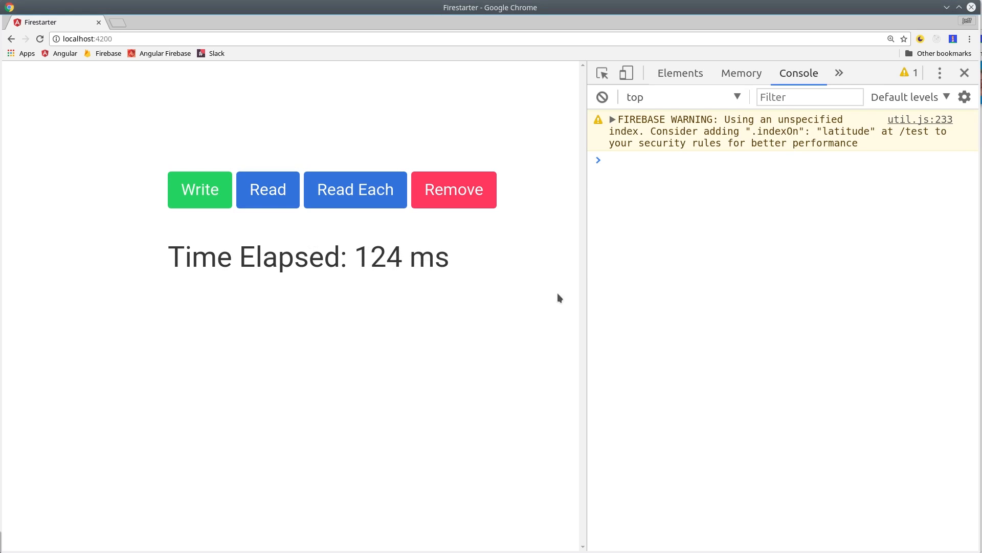
pyautogui.doubleClick(780, 132)
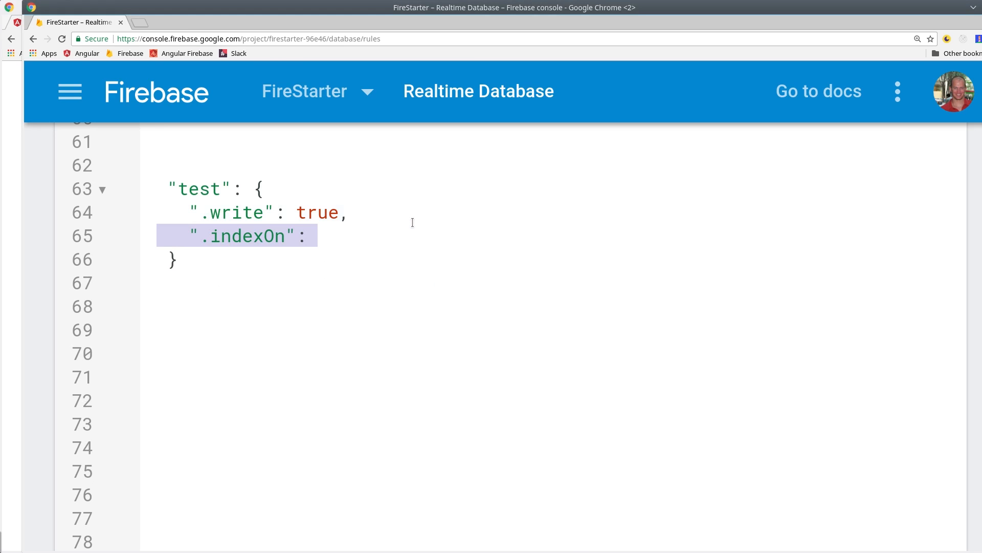
# Step: Enter "latitude" as the .indexOn value under the test rule
pyautogui.write('"latitude"')
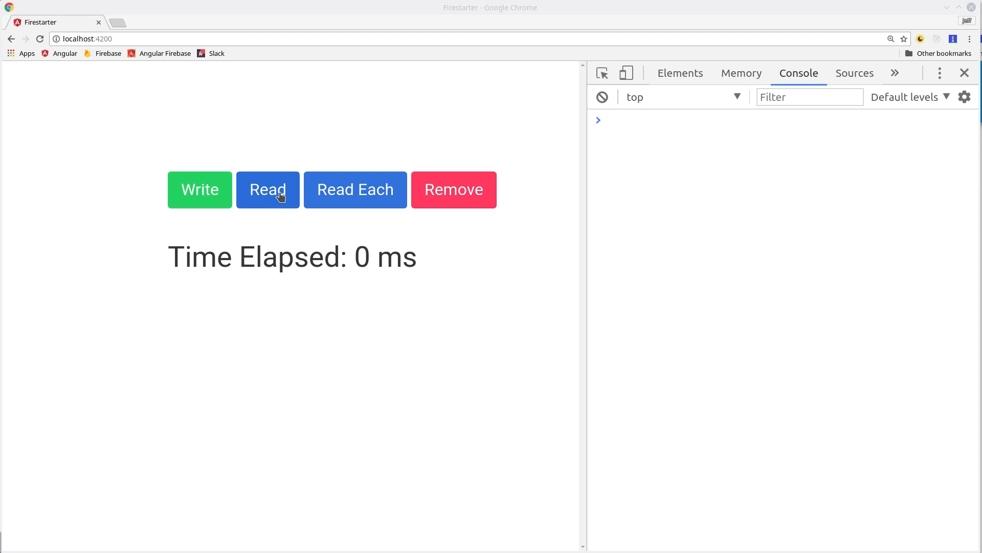
# Step: Run the latitude list read again with the index rule in place
pyautogui.click(267, 190)
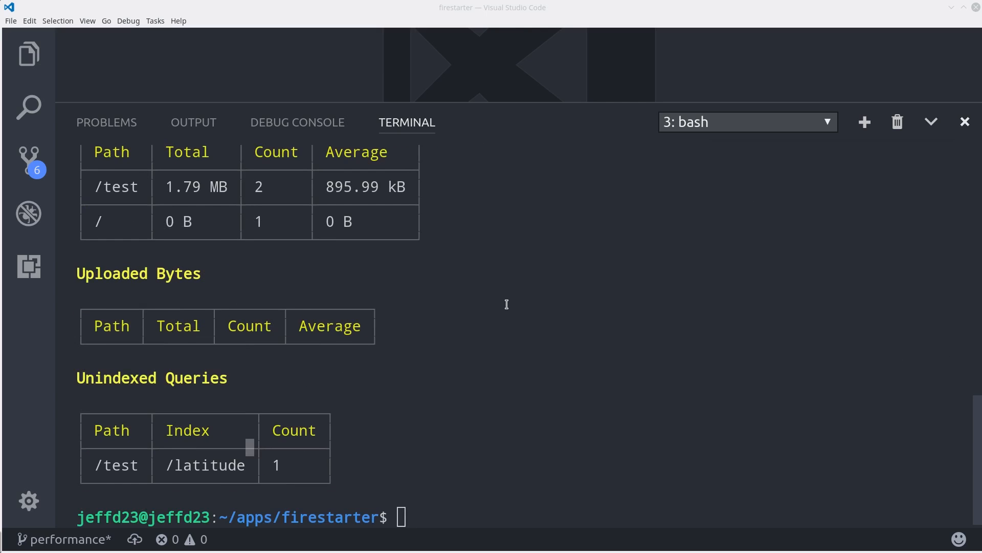
pyautogui.moveTo(306, 434)
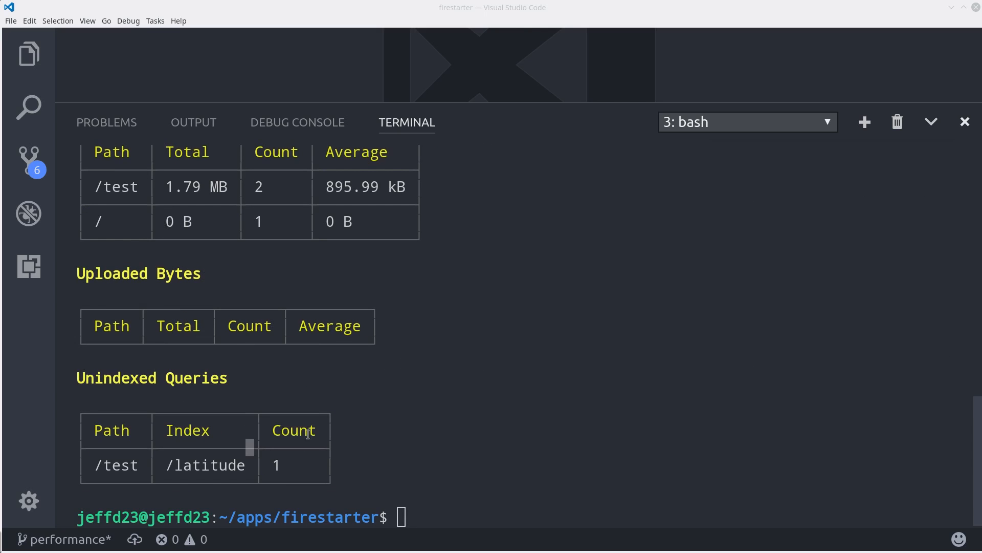
# Step: Open the profiler's Unindexed Queries table showing /test by latitude, counted once
pyautogui.doubleClick(205, 465)
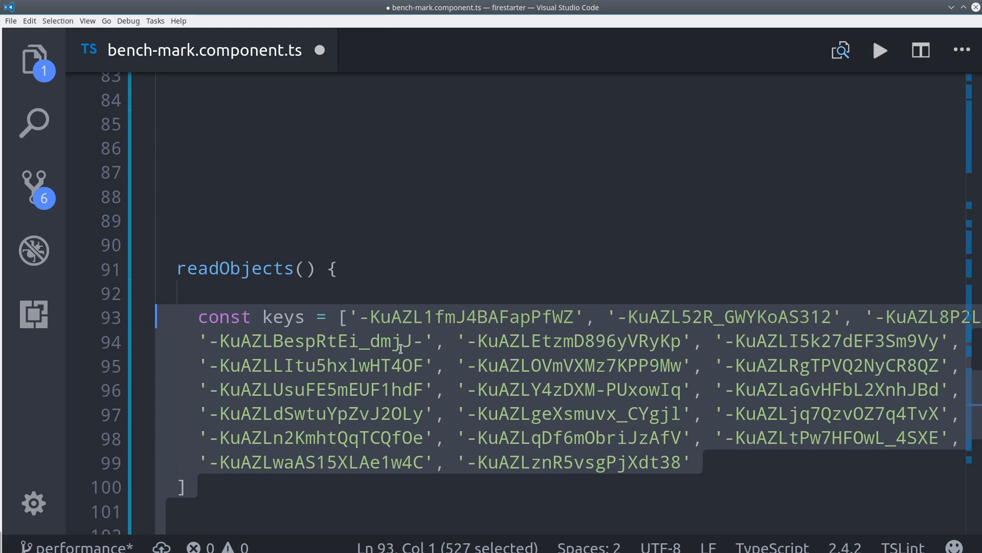
# Step: Add a takeWhile(i < 20) loop logging blue REQUEST and subscribing to db.object('test/' + keys[i])
pyautogui.scroll(-3)
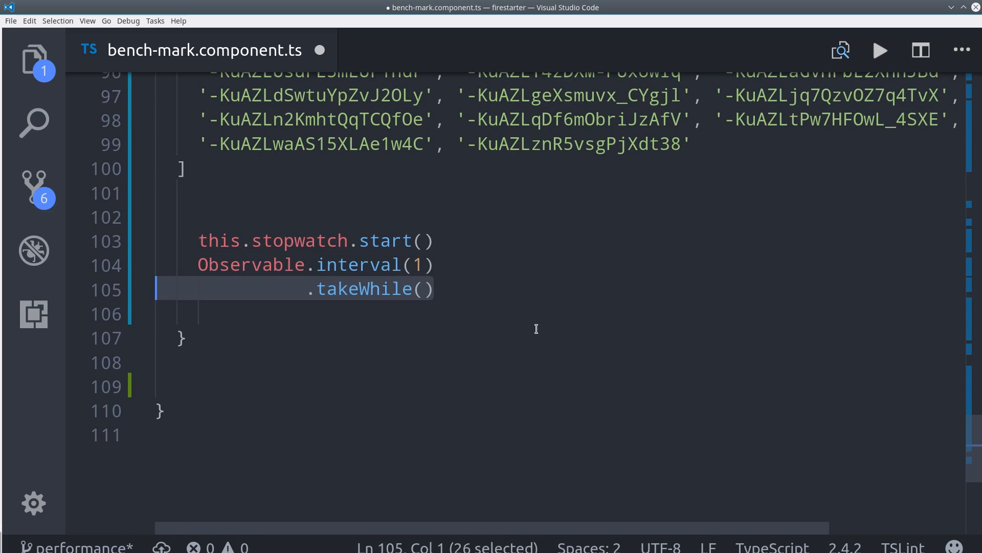
pyautogui.write('i => i < 20')
pyautogui.click(556, 313)
pyautogui.write('.subscribe(i => {')
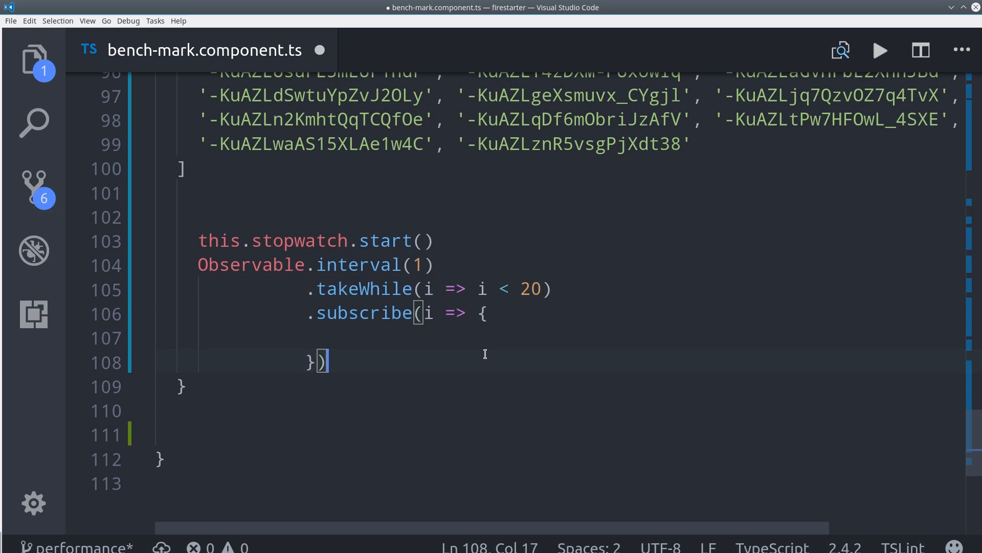
pyautogui.write("console.log('%cREQUEST', 'color: blue;');")
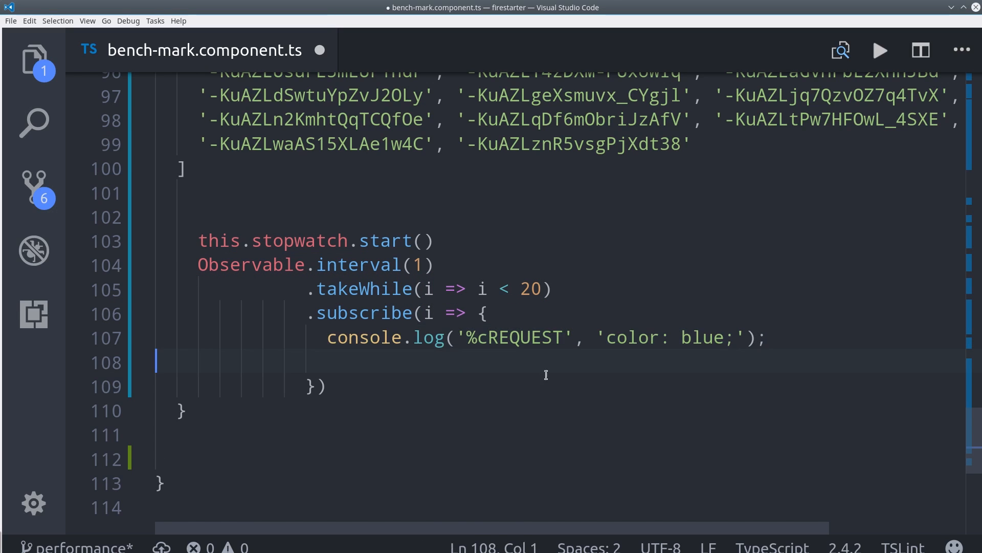
pyautogui.write("this.db.object('test/' + keys[i])")
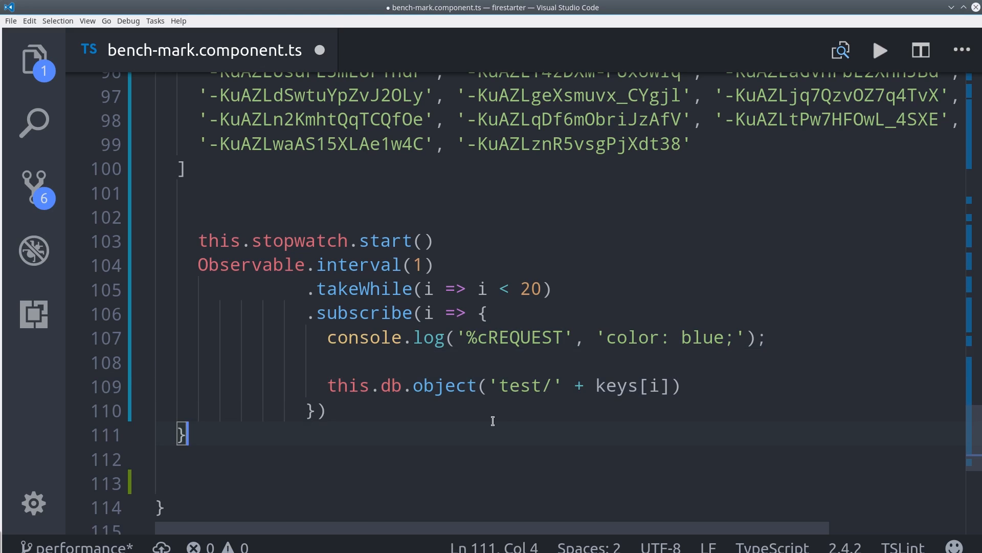
pyautogui.write('.subscribe()')
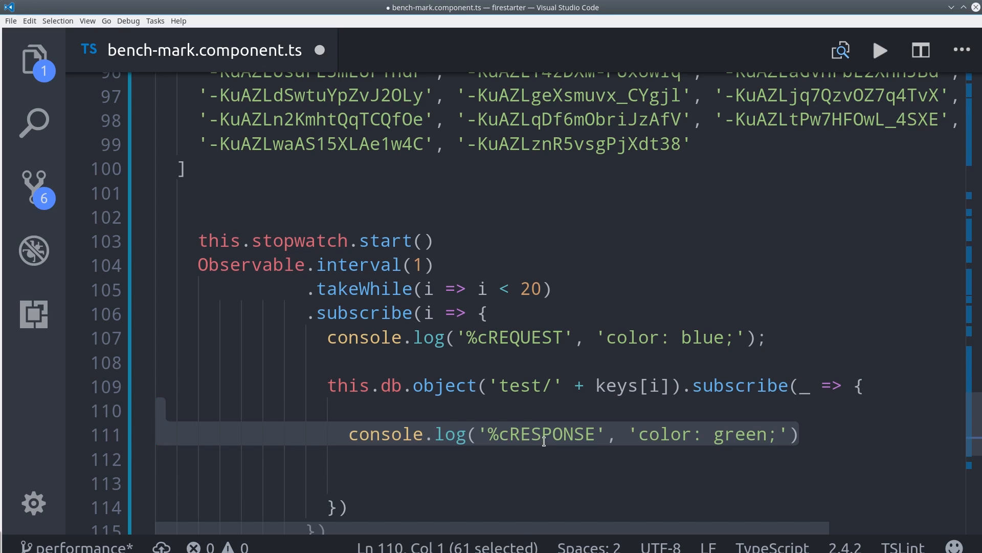
pyautogui.scroll(-3)
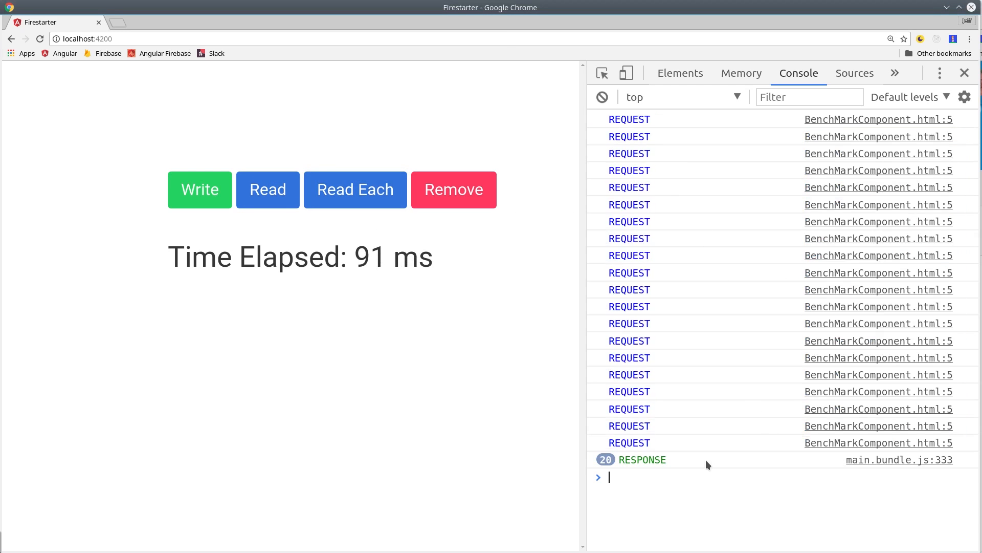
# Step: Check the 20 REQUEST/RESPONSE logs (91 ms) and run Read Each again
pyautogui.doubleClick(642, 459)
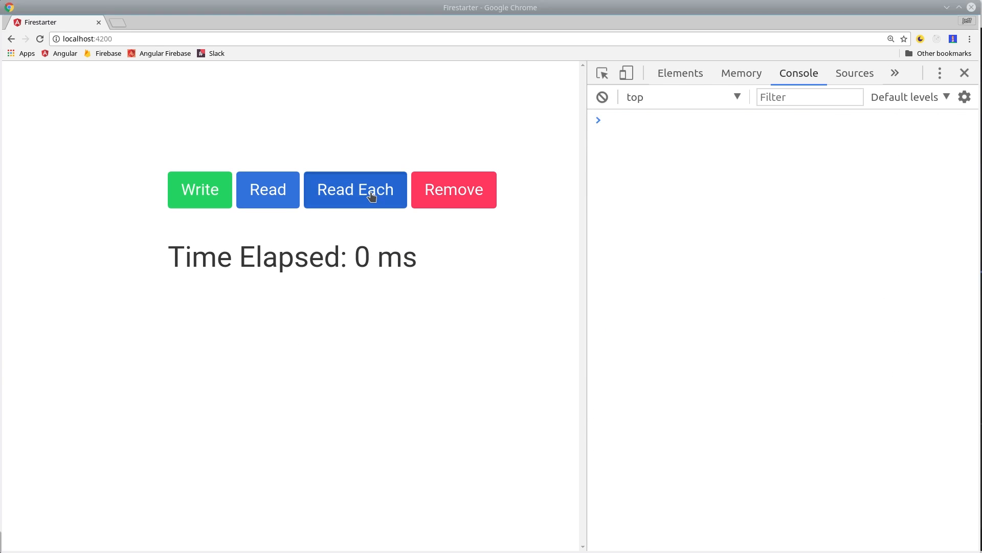
pyautogui.click(355, 189)
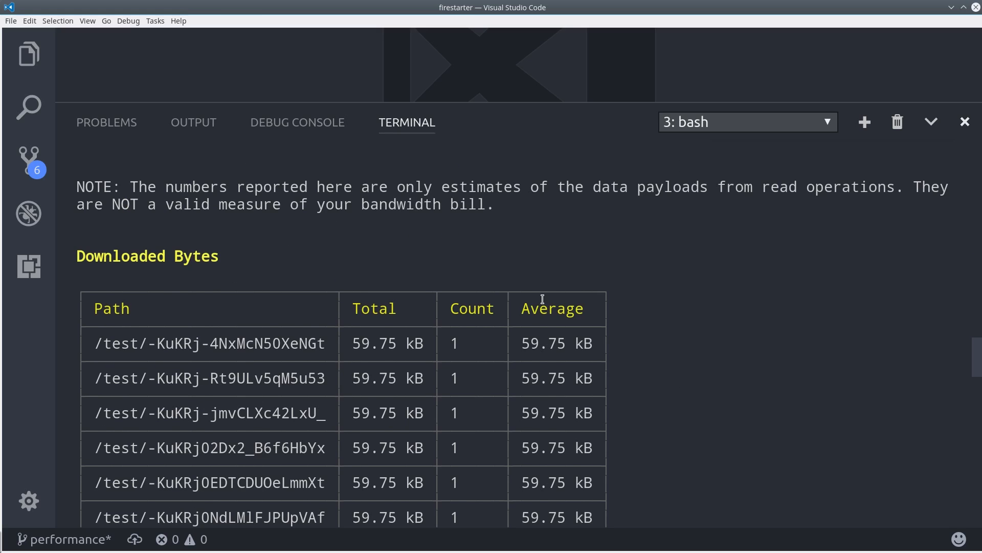
# Step: Scroll the Downloaded Bytes table, each keyed test path showing 59.75 kB
pyautogui.scroll(-3)
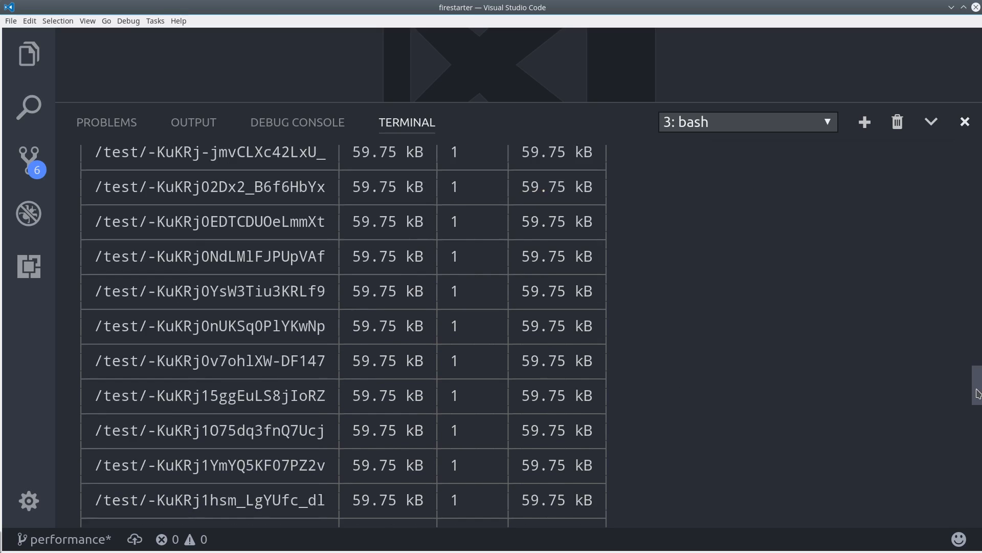